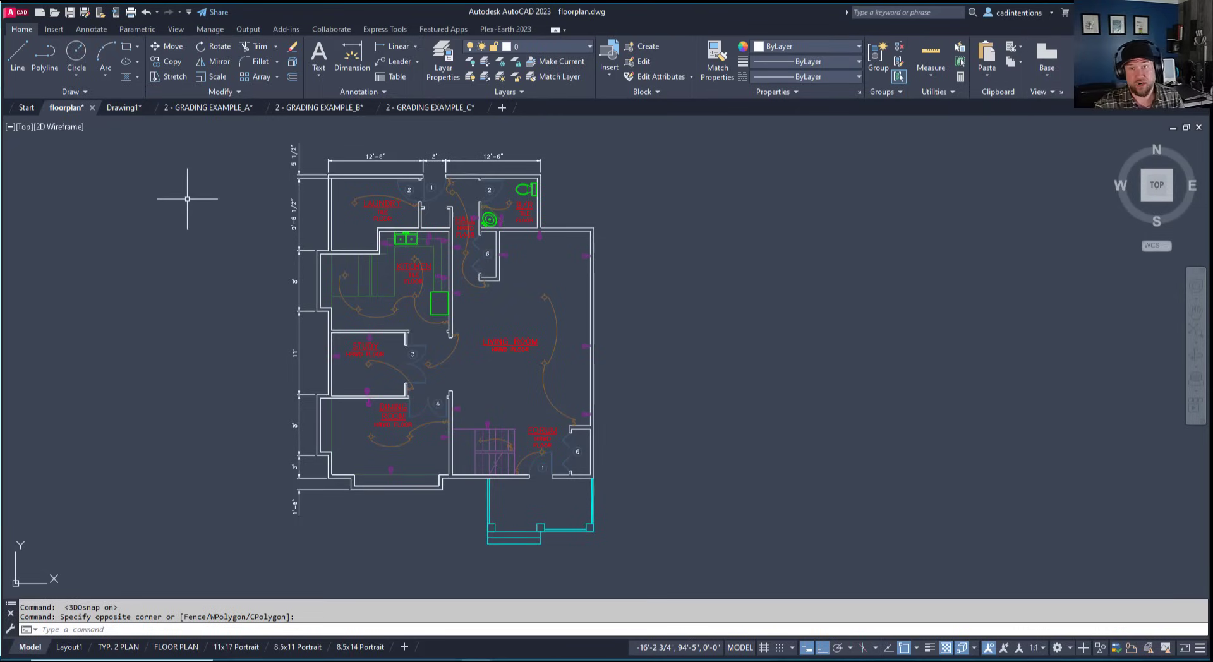
pyautogui.moveTo(207, 241)
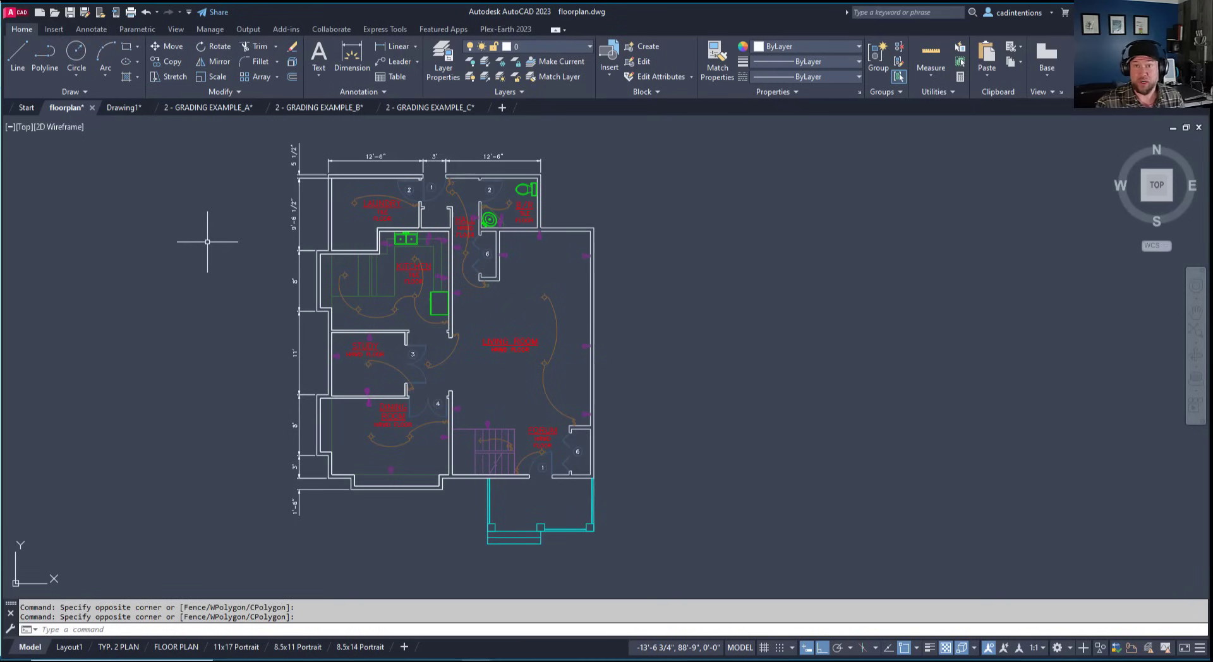
# Enter PURGE to list the drawing's unused blocks, layers and styles
pyautogui.write('purg')
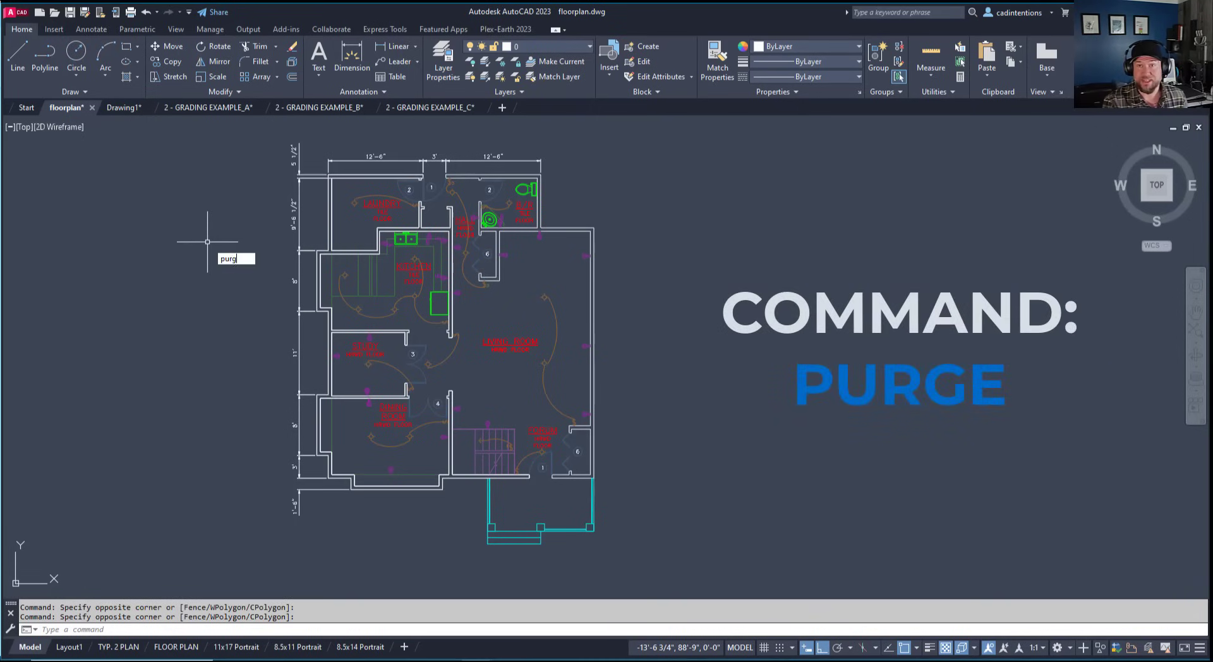
pyautogui.write('e')
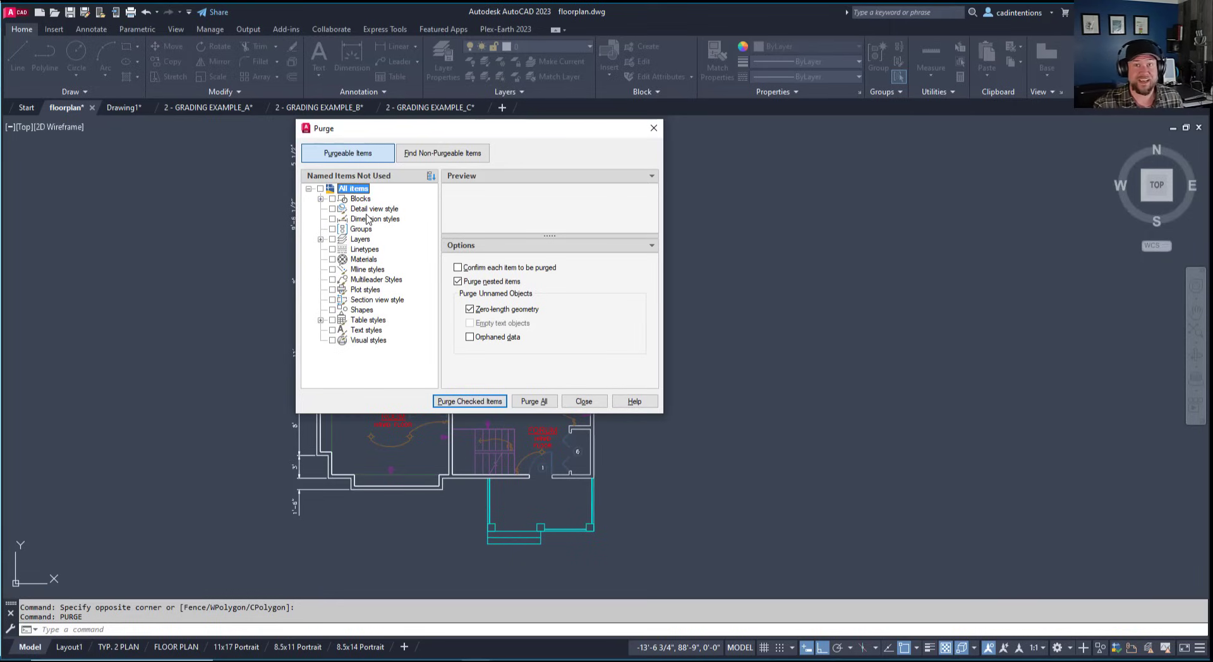
pyautogui.moveTo(453, 131)
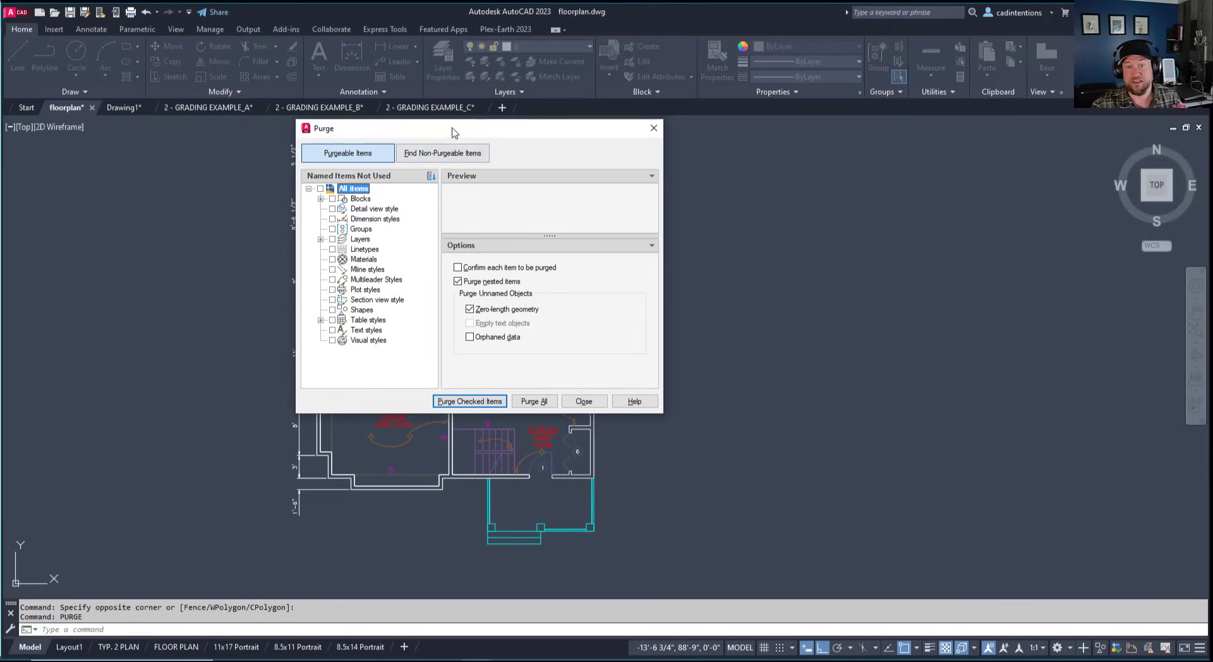
pyautogui.moveTo(521, 120)
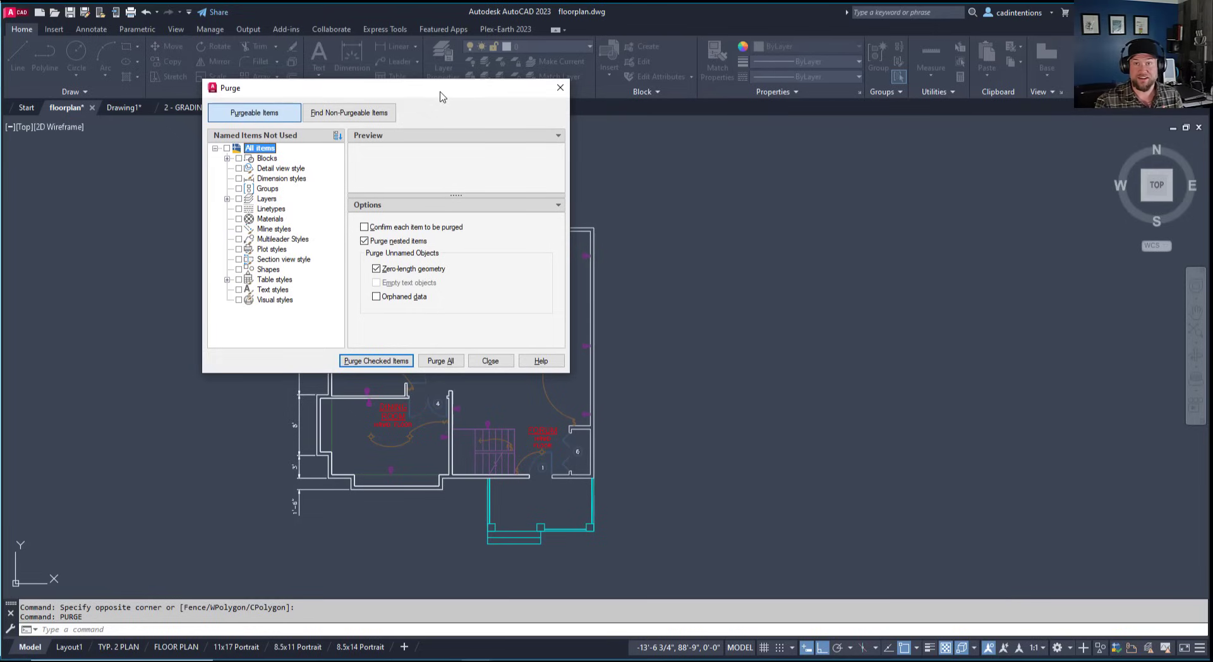
pyautogui.moveTo(432, 106)
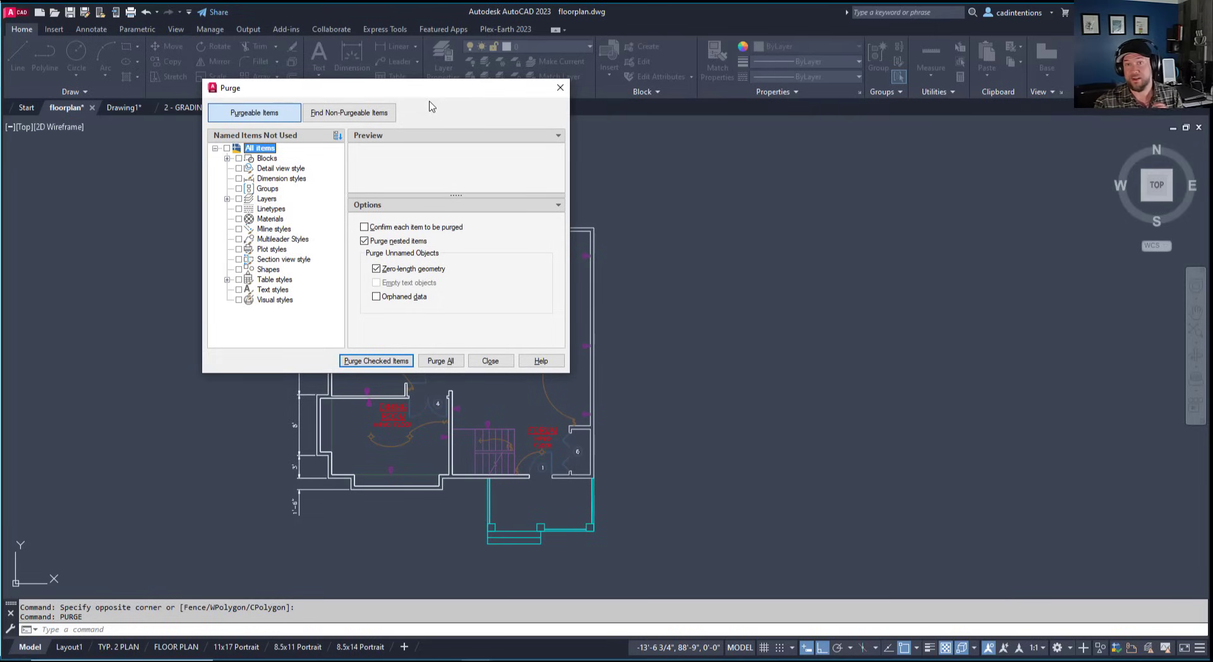
pyautogui.moveTo(308, 155)
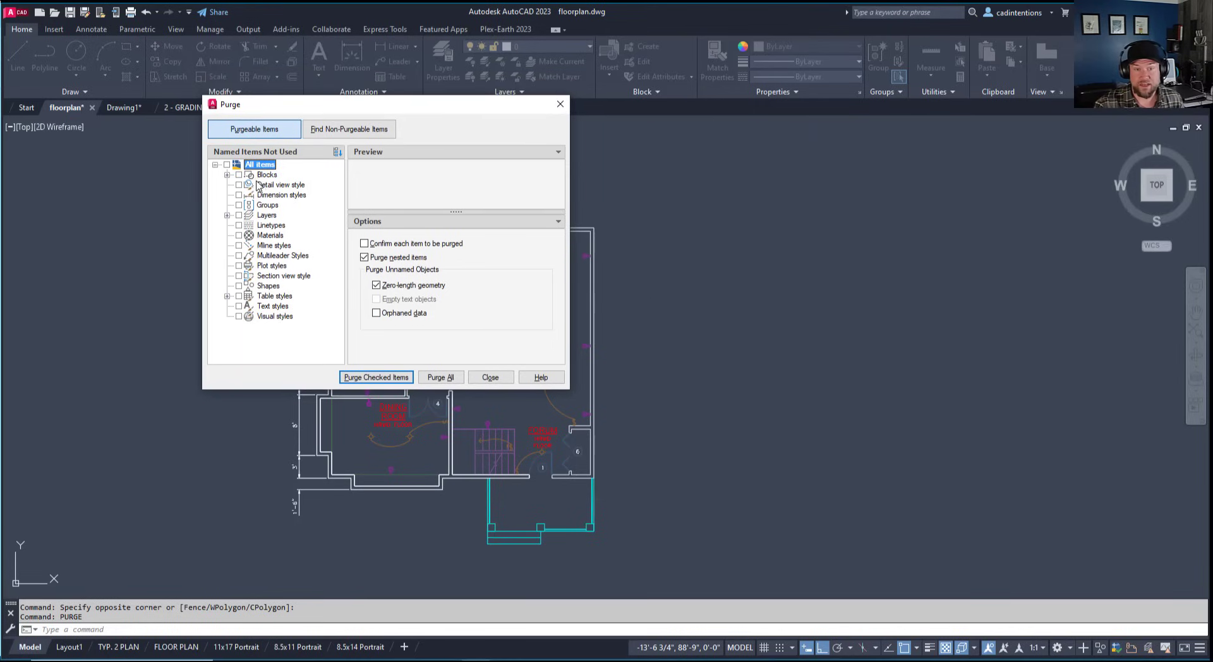
# Mark all unused items for purging and include orphaned data
pyautogui.click(228, 165)
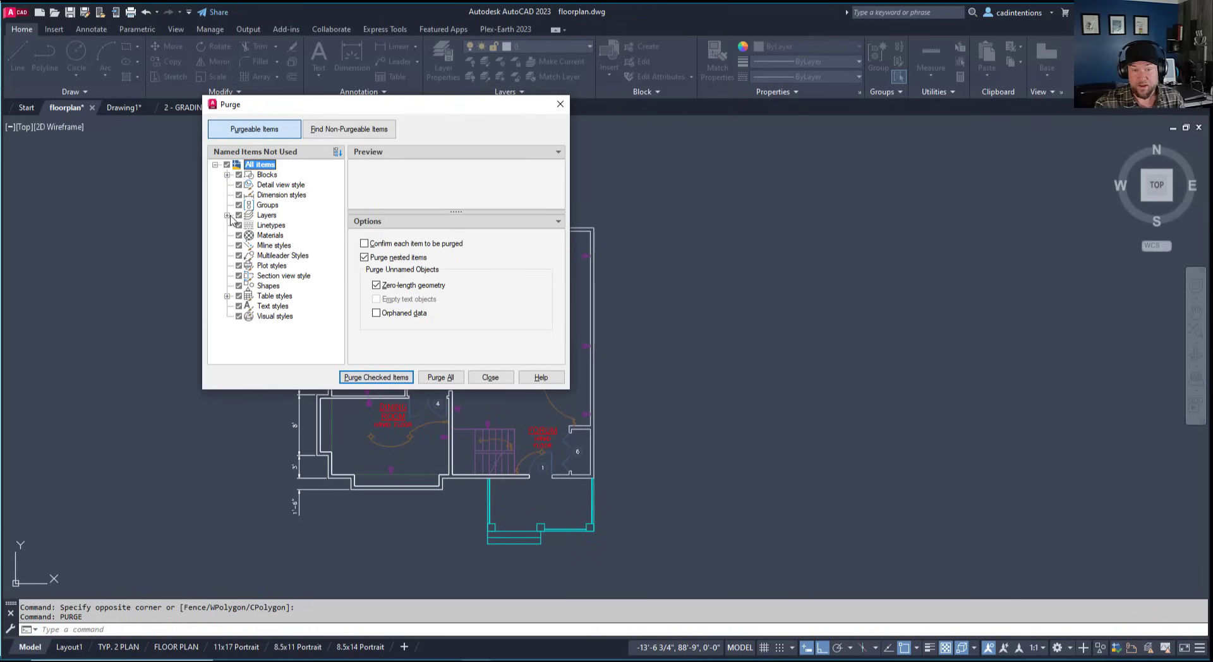
pyautogui.moveTo(422, 283)
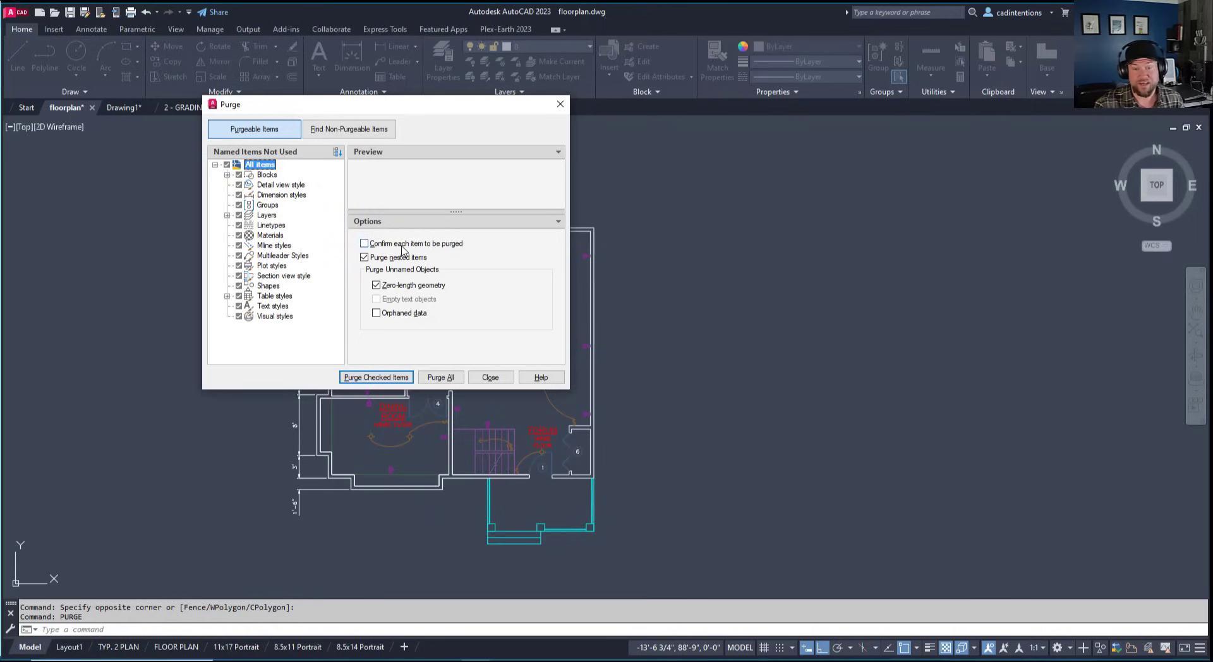
pyautogui.moveTo(416, 242)
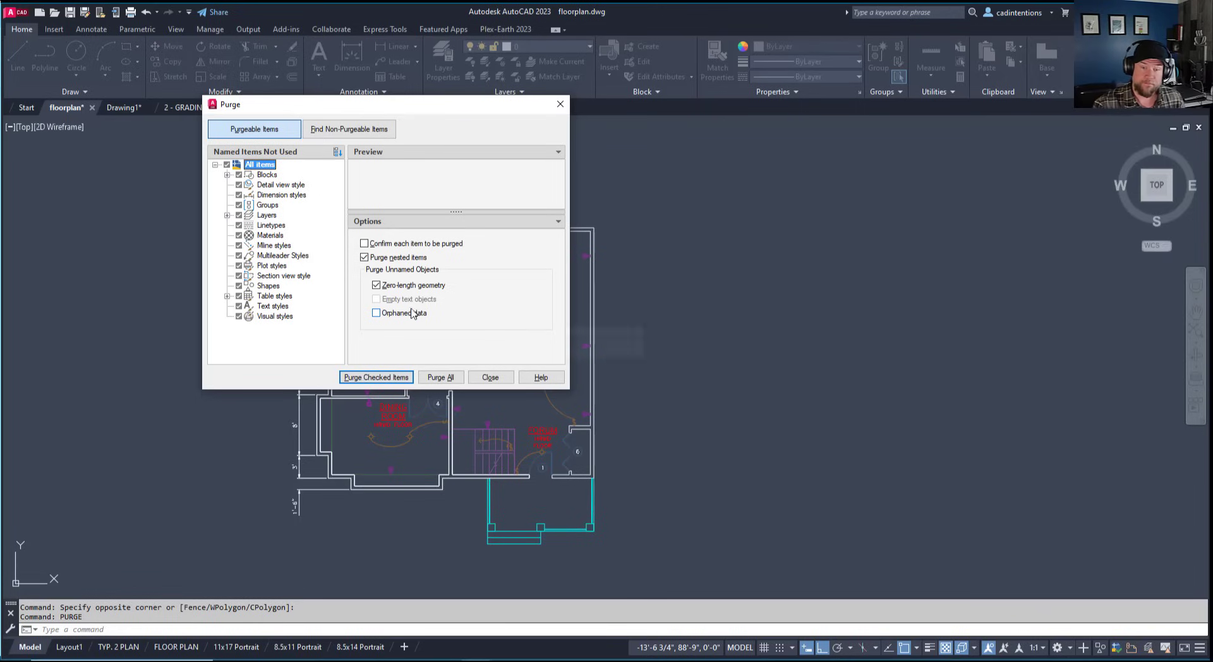
pyautogui.click(376, 312)
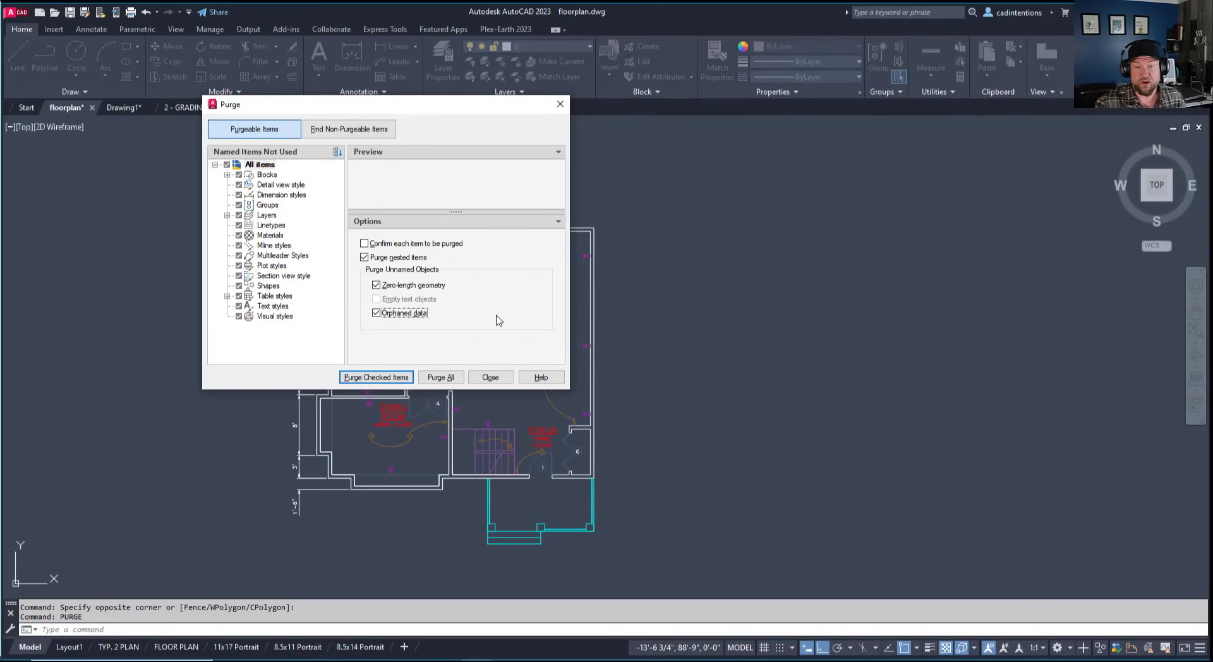
pyautogui.moveTo(391, 327)
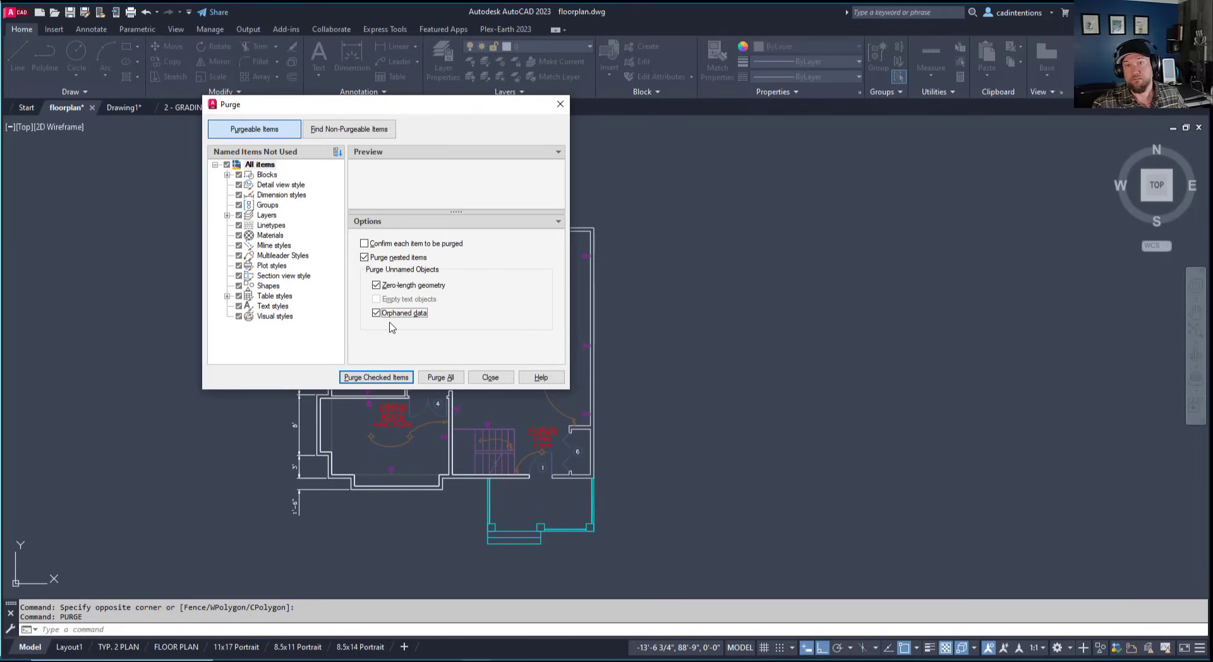
pyautogui.moveTo(418, 287)
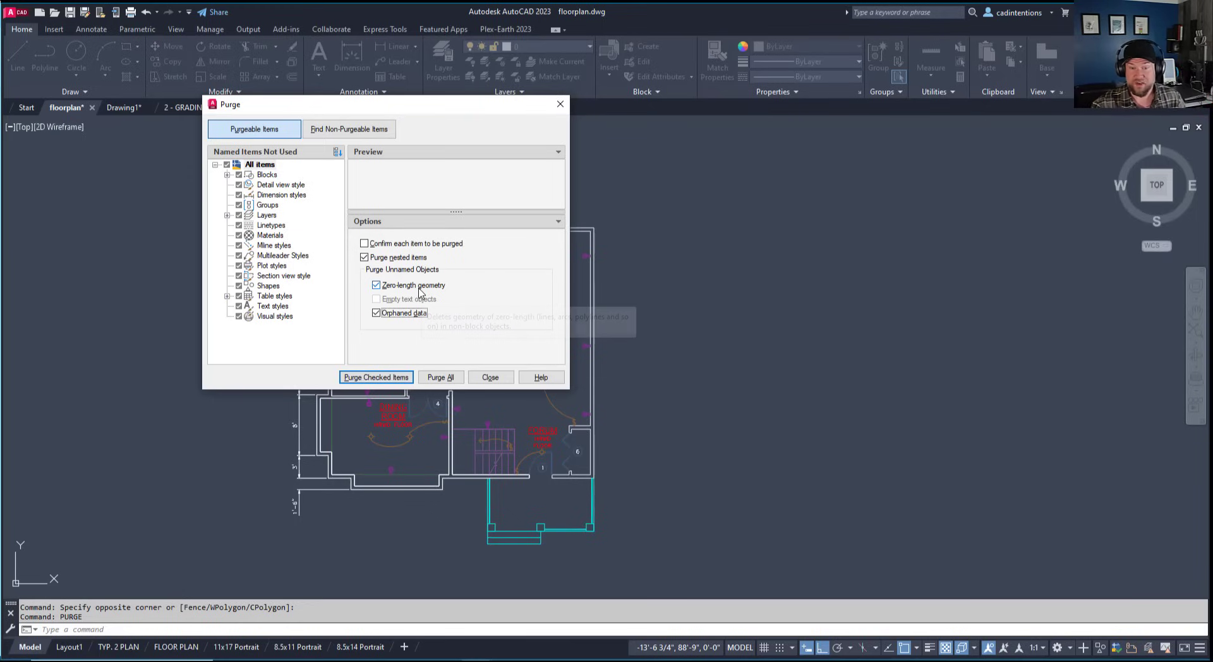
pyautogui.moveTo(459, 303)
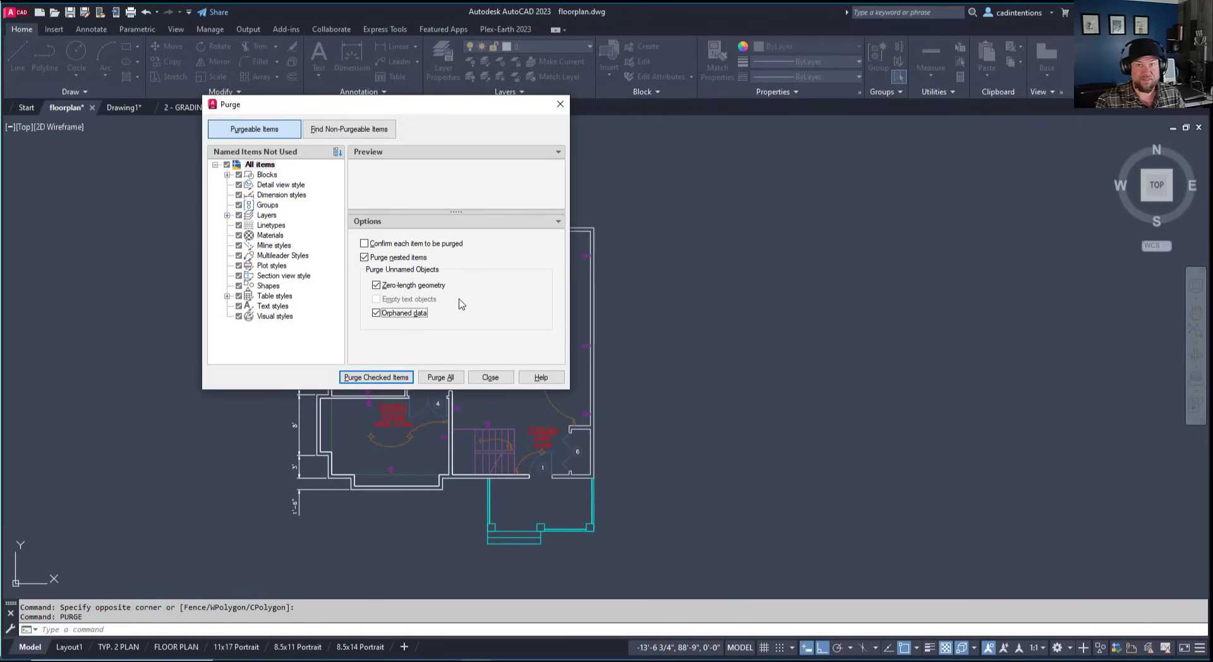
pyautogui.moveTo(471, 287)
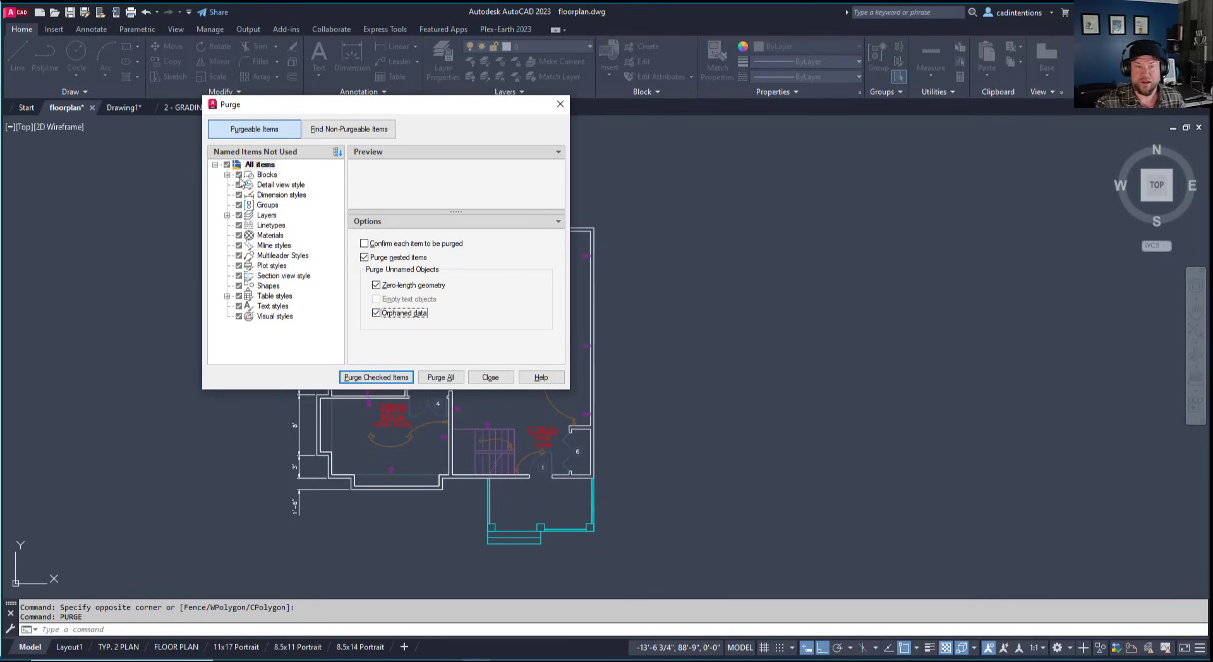
# Review the unused Blocks and Layers entries, then run Purge All
pyautogui.click(228, 174)
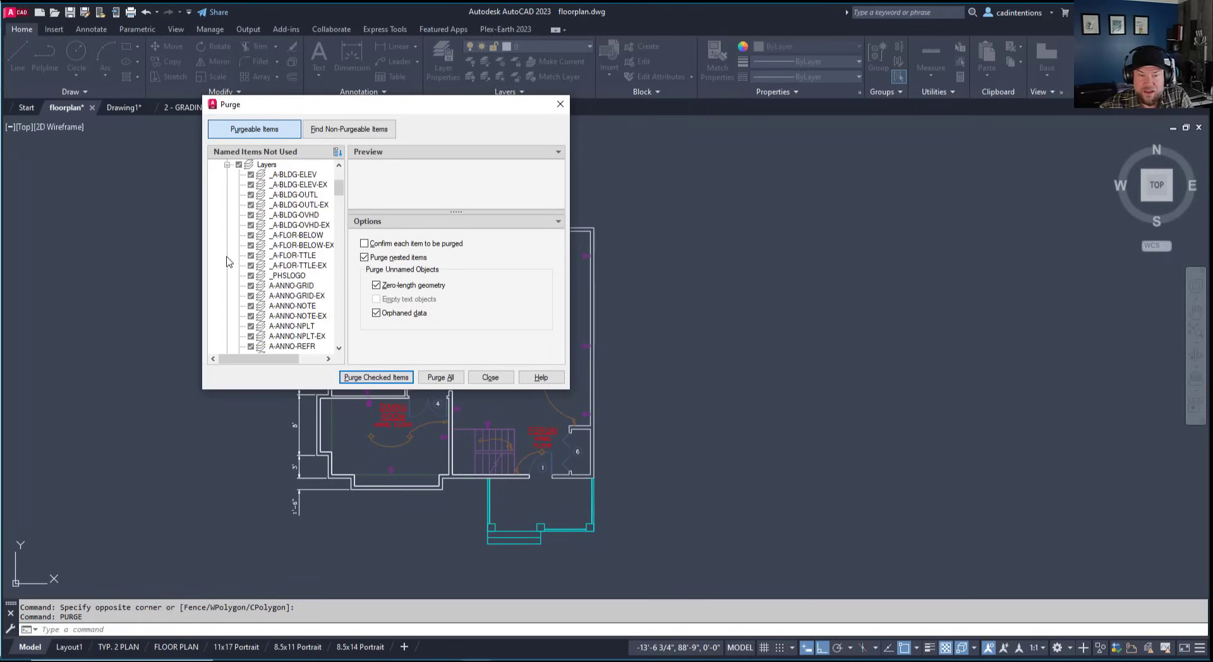
pyautogui.scroll(-3)
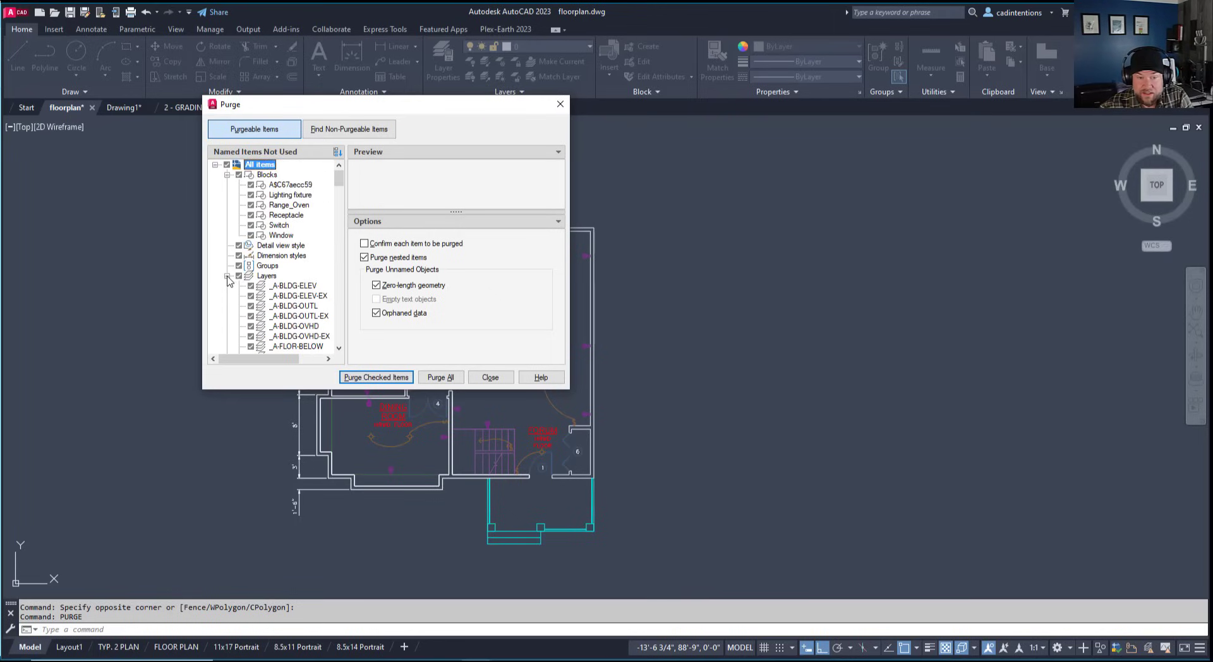
pyautogui.click(228, 277)
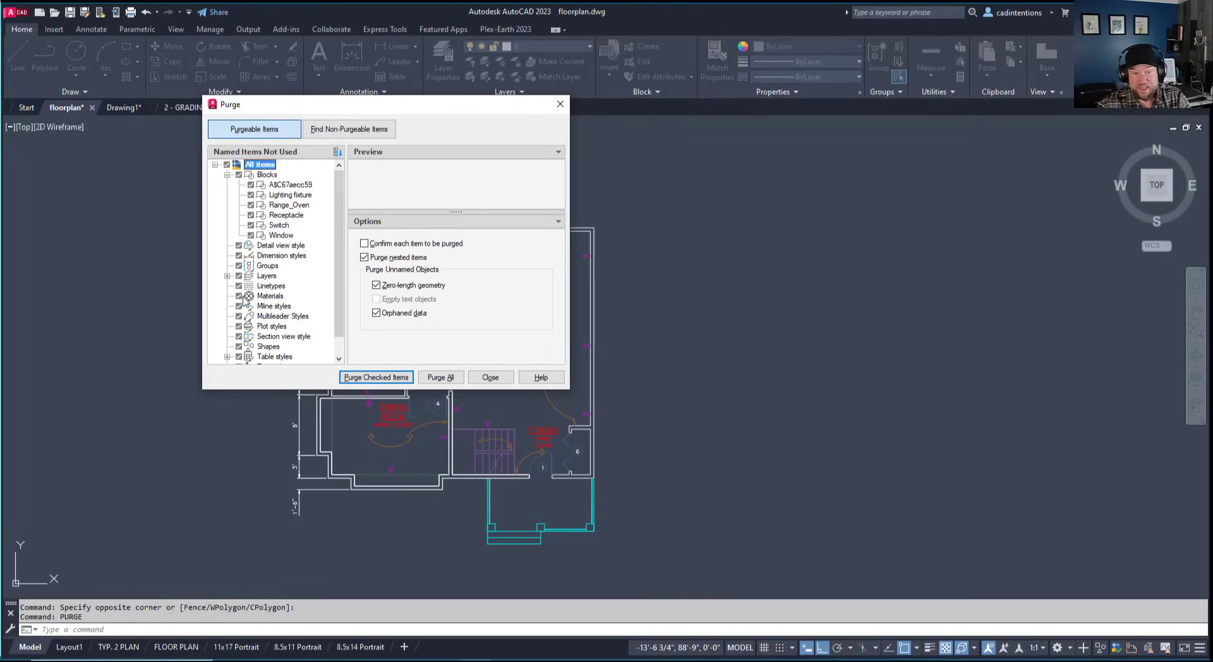
pyautogui.scroll(-3)
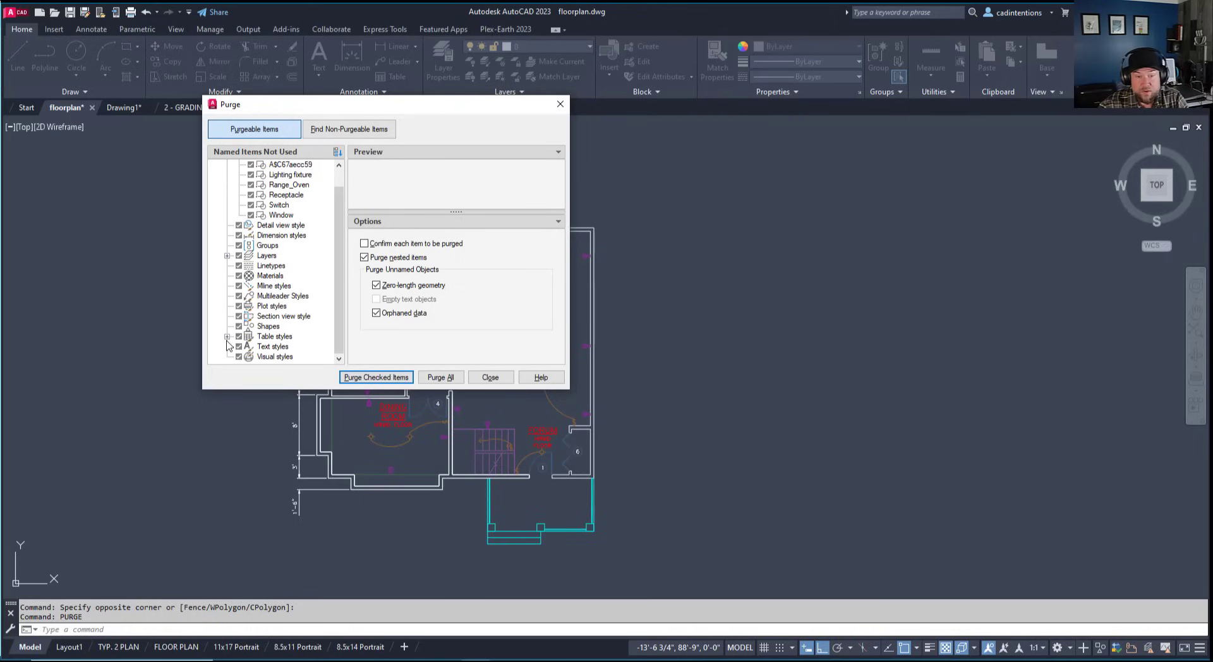
pyautogui.moveTo(292, 265)
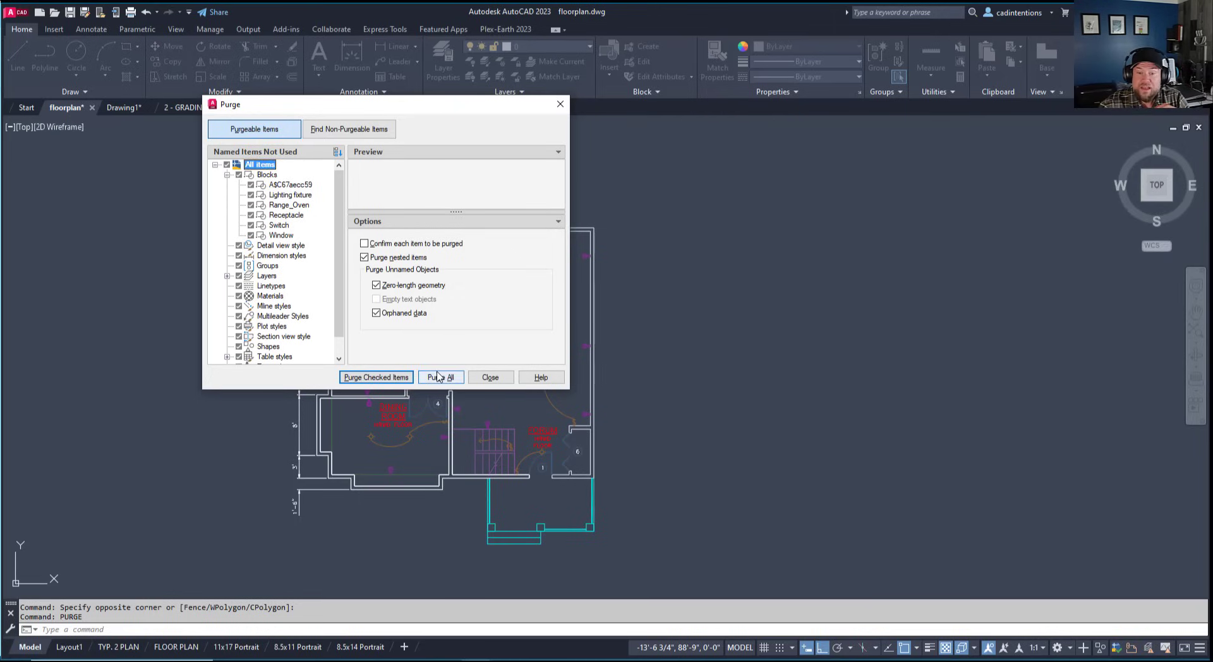
pyautogui.click(441, 378)
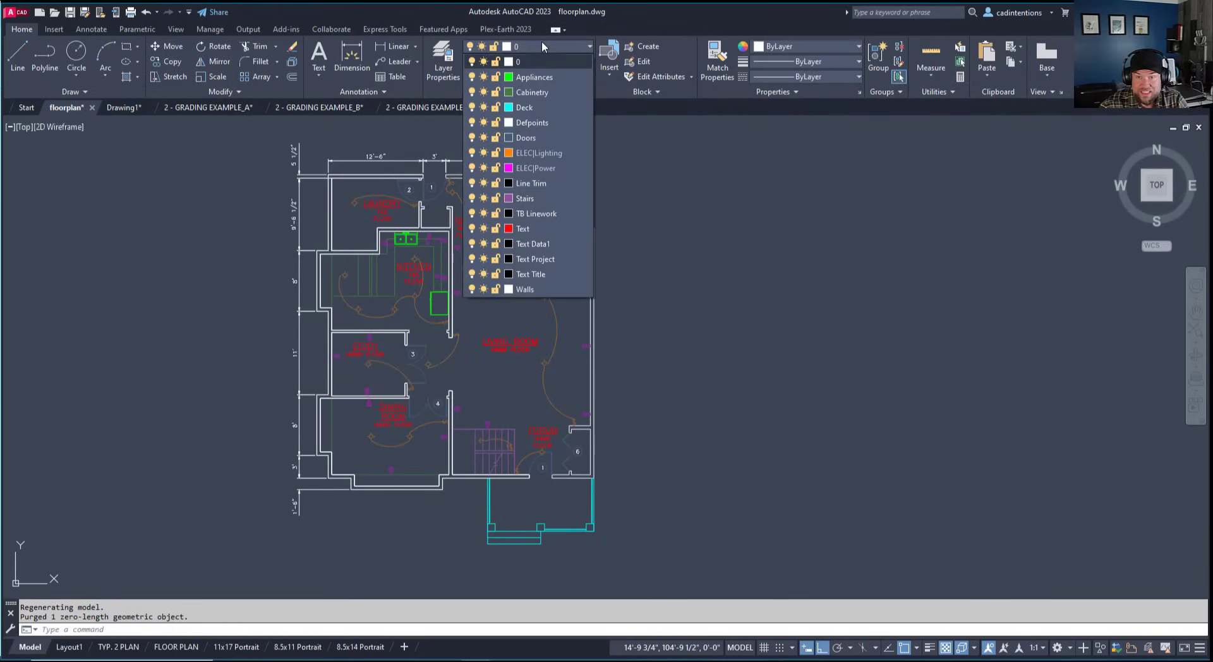
# Dismiss the Layer dropdown and cancel any active command
pyautogui.click(734, 308)
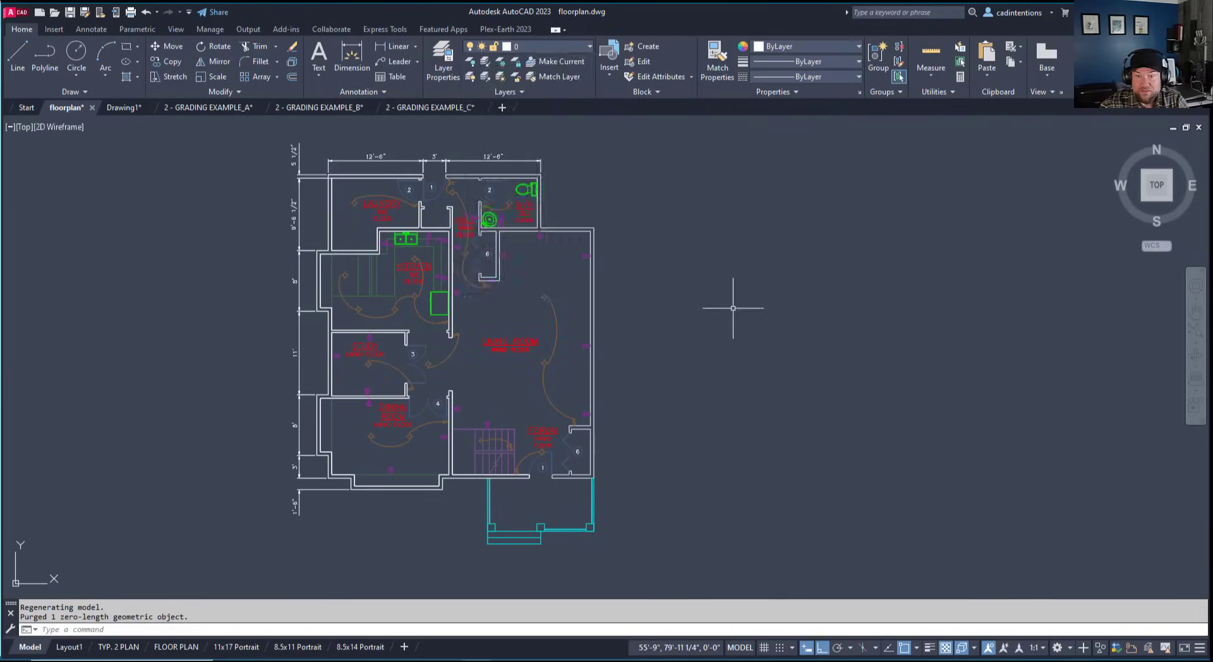
pyautogui.moveTo(726, 304)
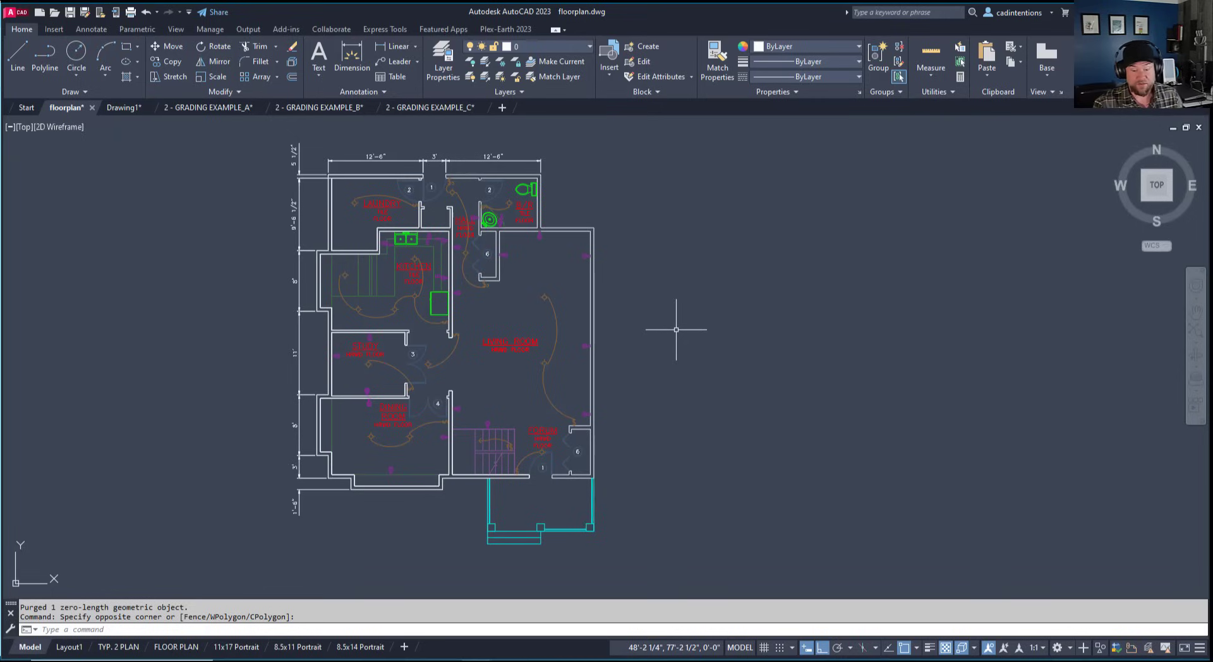
pyautogui.press('Escape')
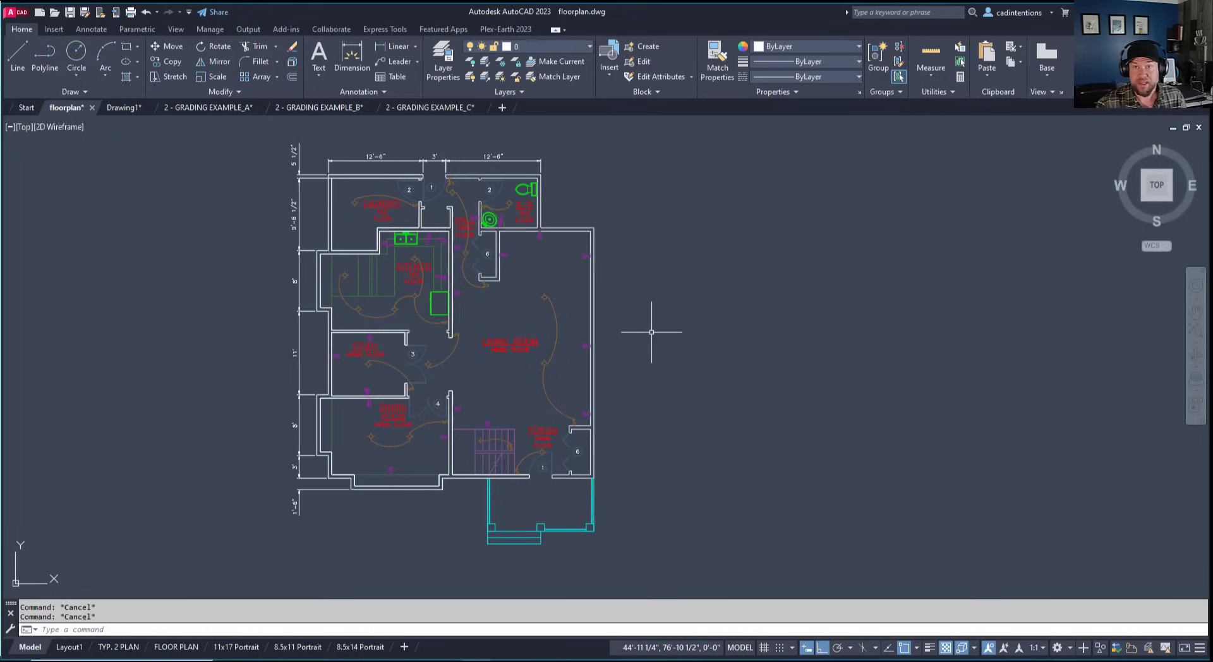
# Run OVERKILL (OV) on ALL objects to bring up its comparison settings
pyautogui.write('ov')
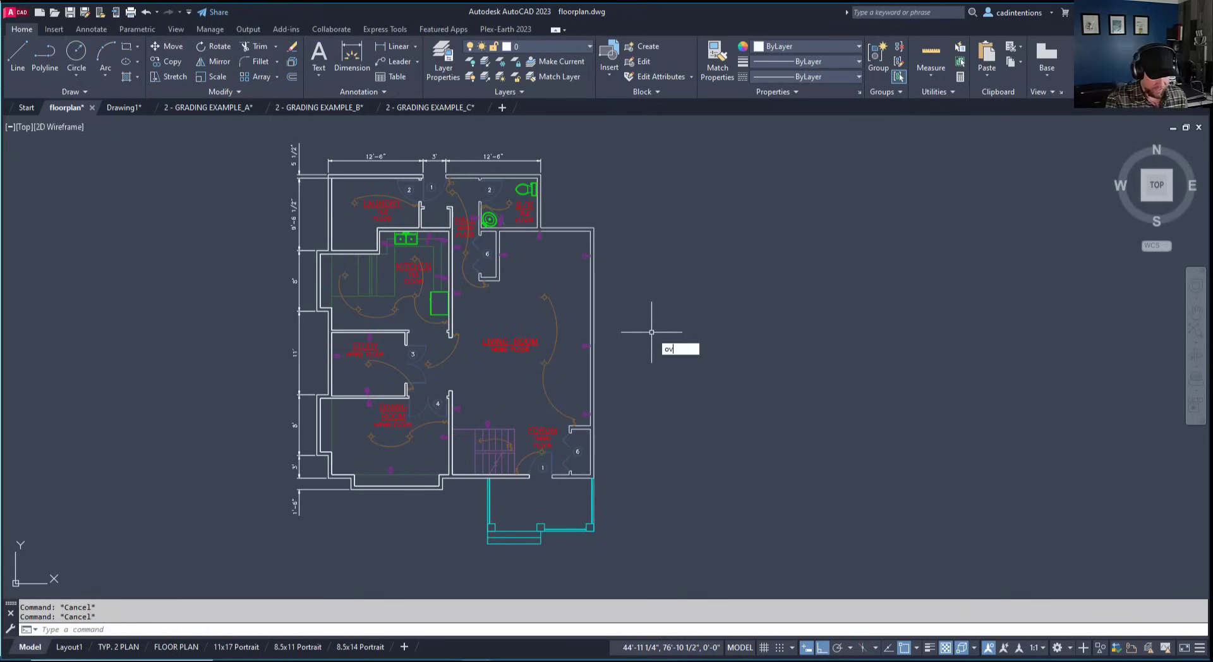
pyautogui.press('Return')
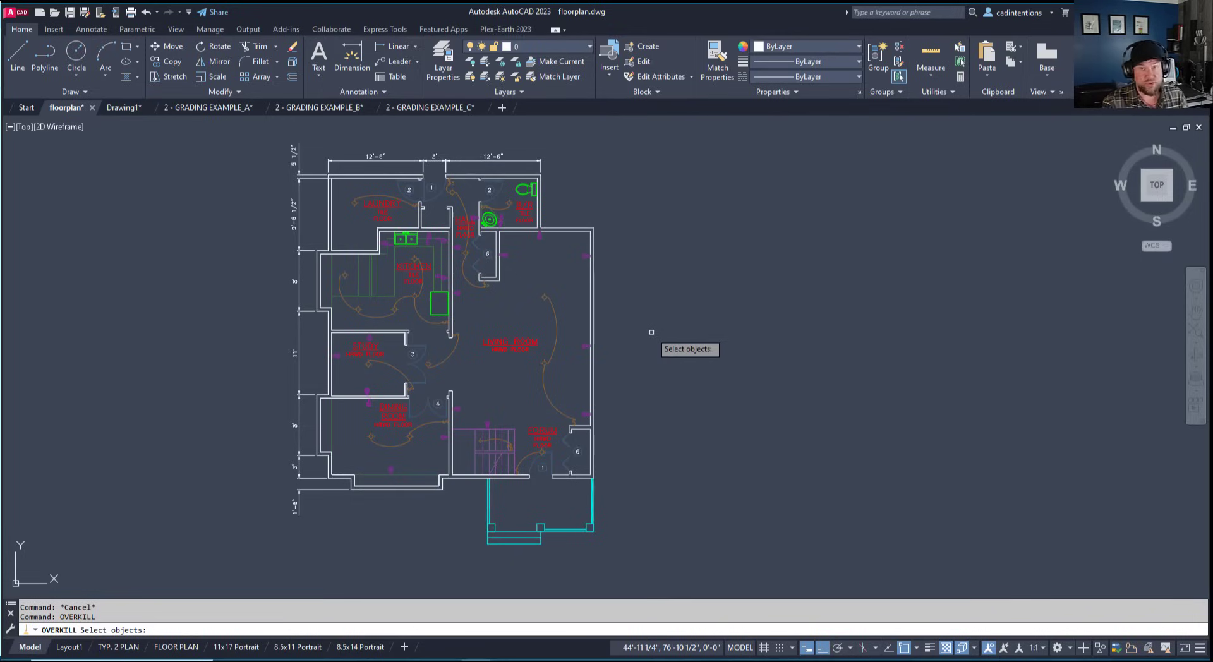
pyautogui.write('all')
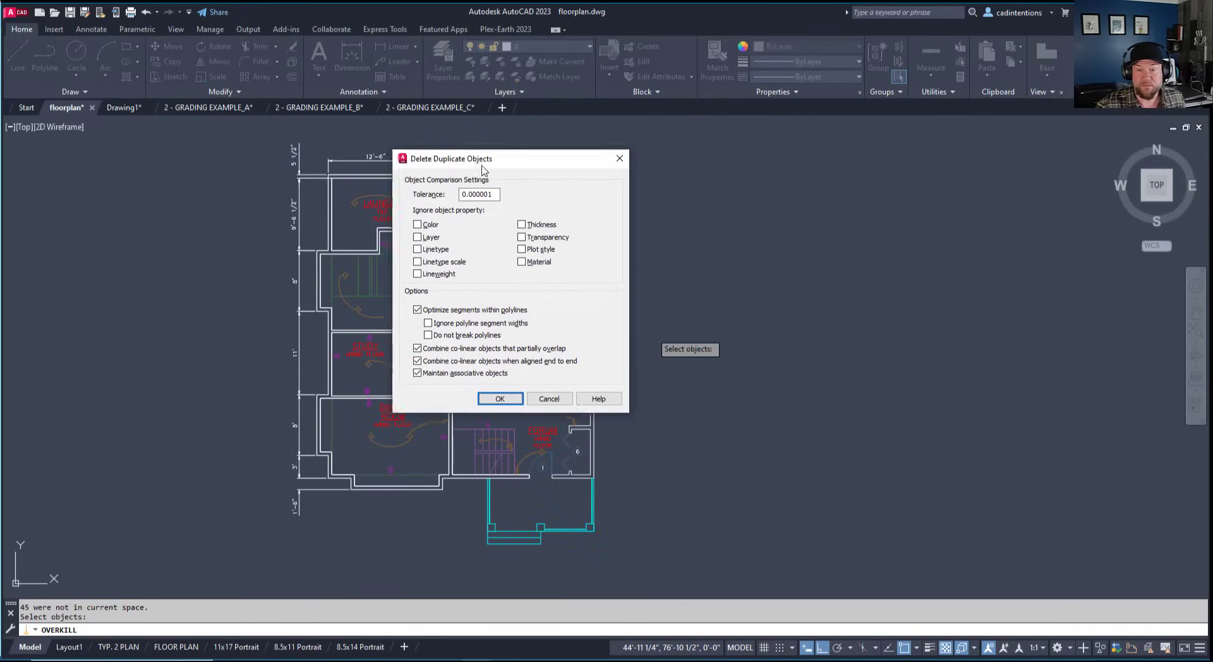
pyautogui.moveTo(452, 159); pyautogui.dragTo(632, 165)
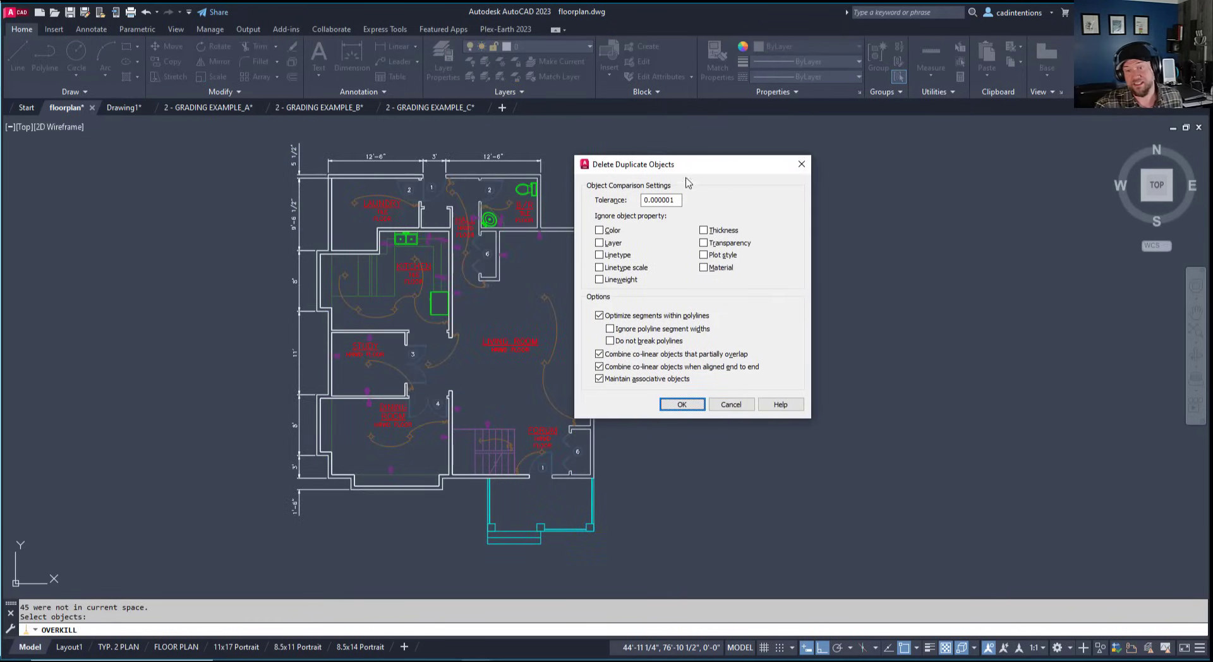
pyautogui.moveTo(696, 172)
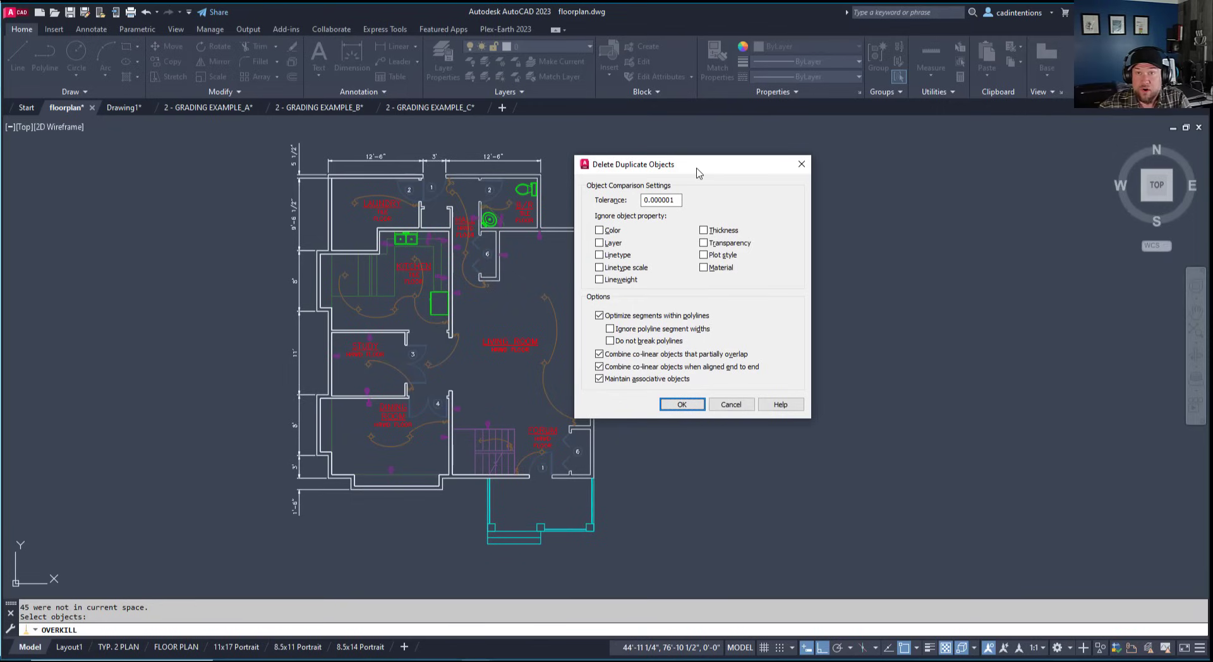
pyautogui.moveTo(694, 163)
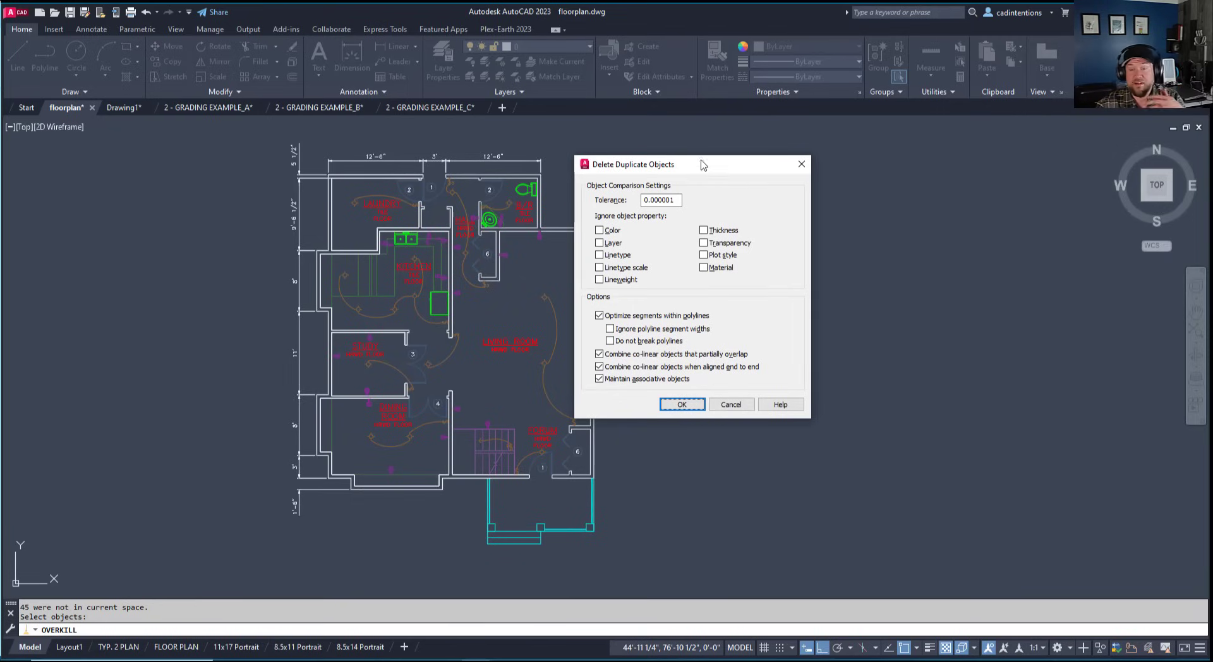
pyautogui.moveTo(707, 173)
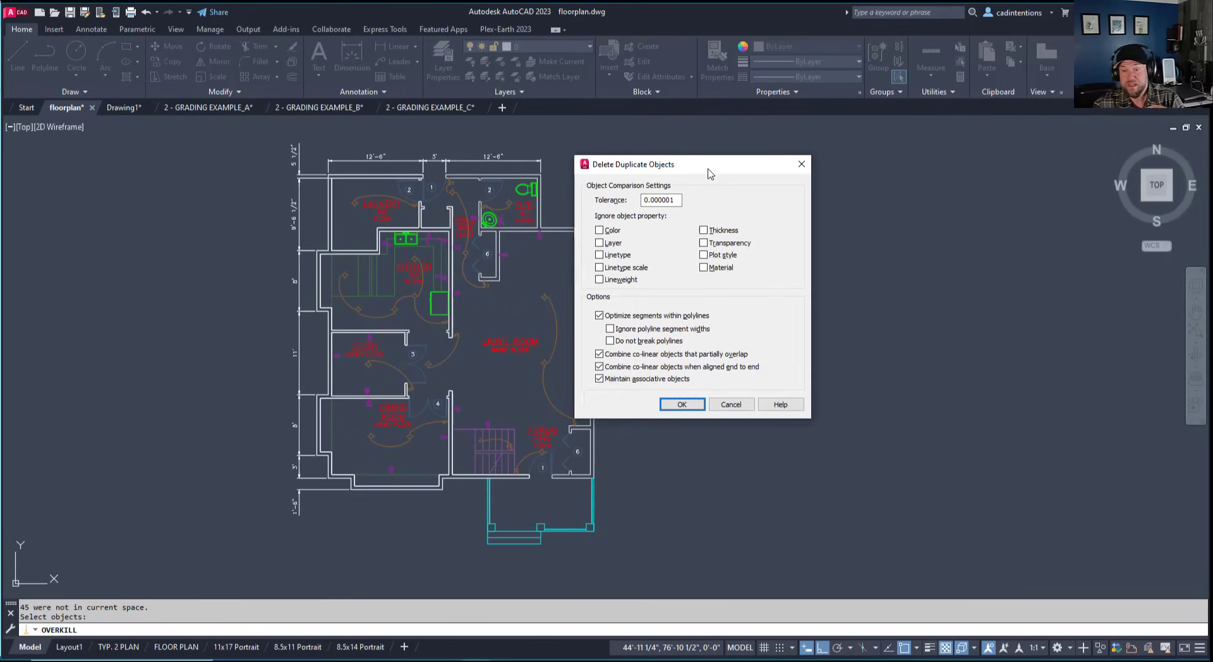
pyautogui.moveTo(630, 163); pyautogui.dragTo(659, 148)
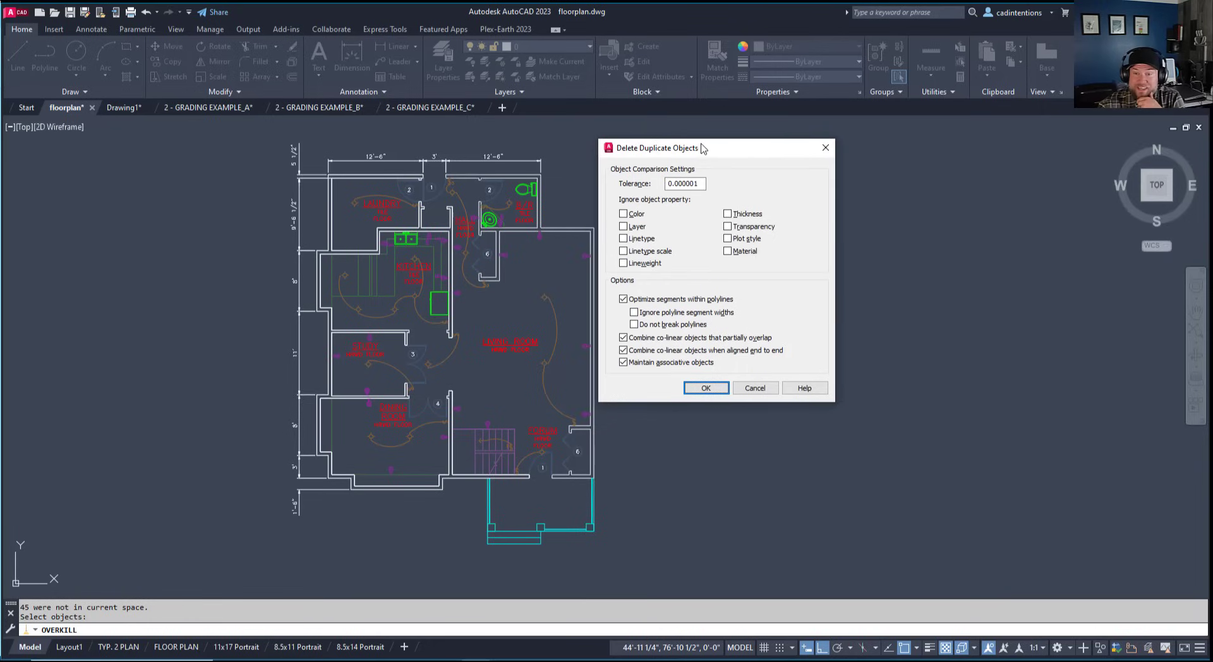
pyautogui.moveTo(757, 220)
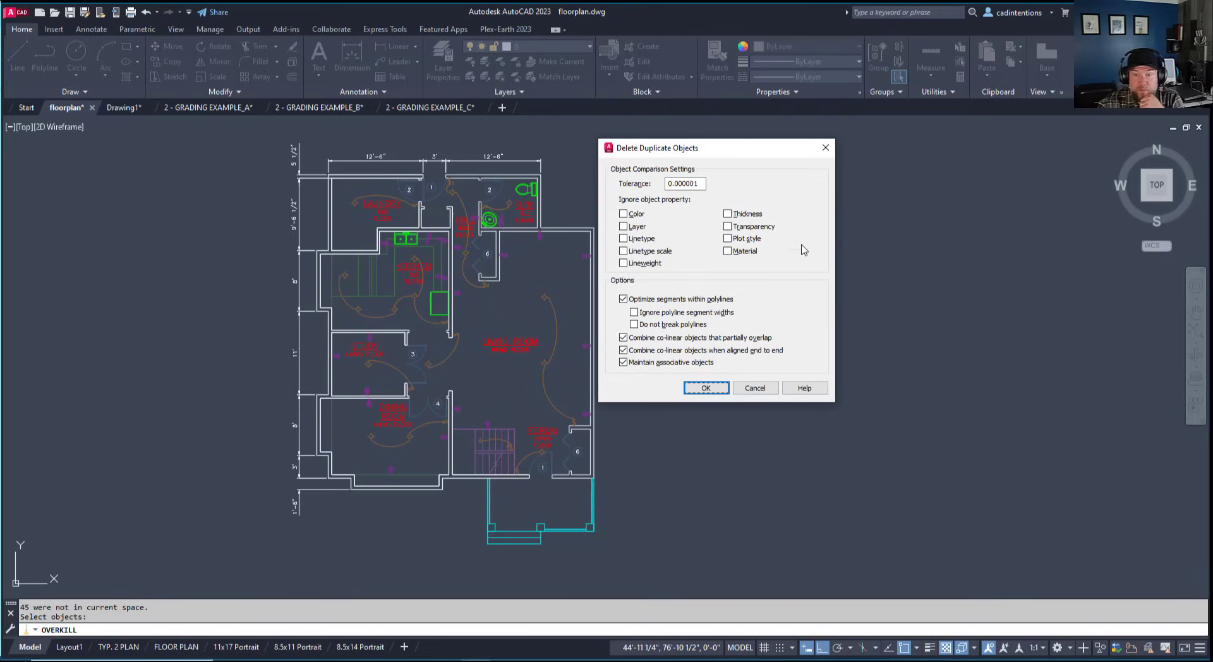
pyautogui.moveTo(751, 306)
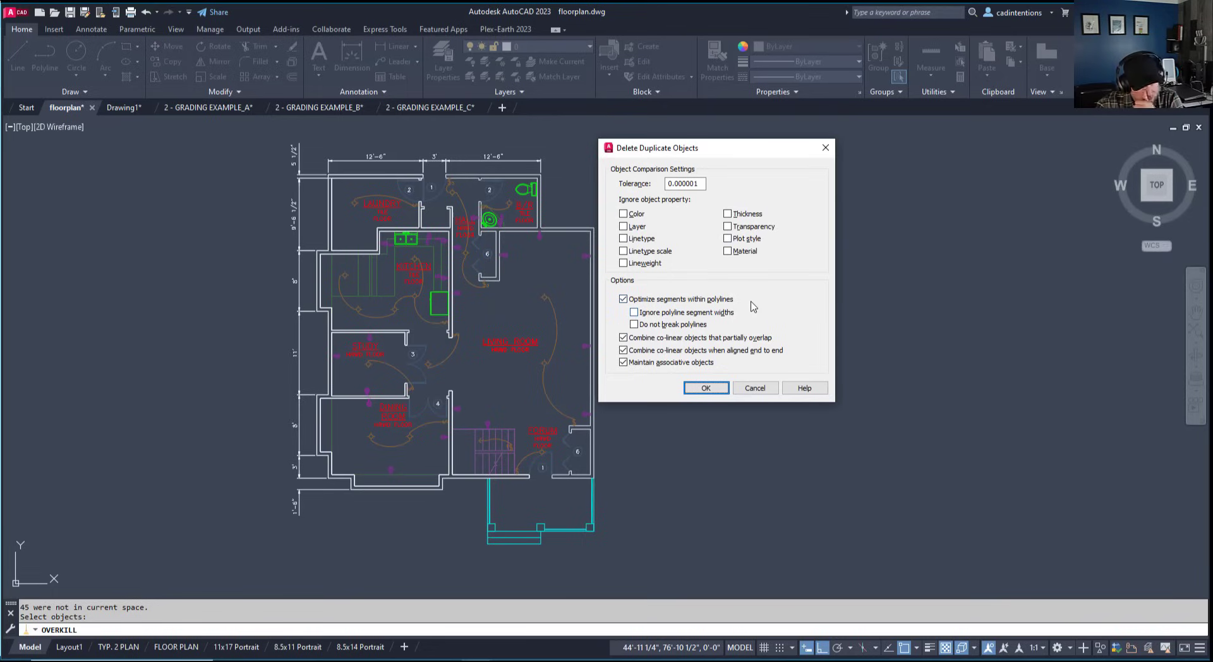
pyautogui.moveTo(793, 313)
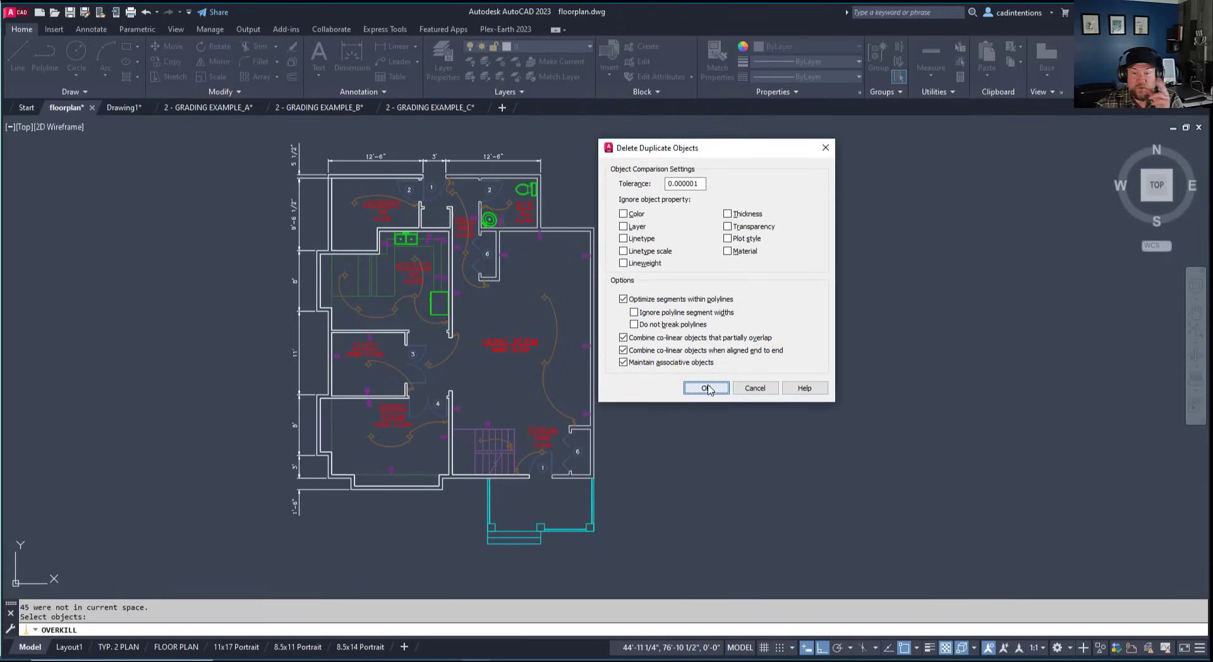
# Confirm the cleanup, deleting 6 duplicates and 85 overlapping objects
pyautogui.click(705, 387)
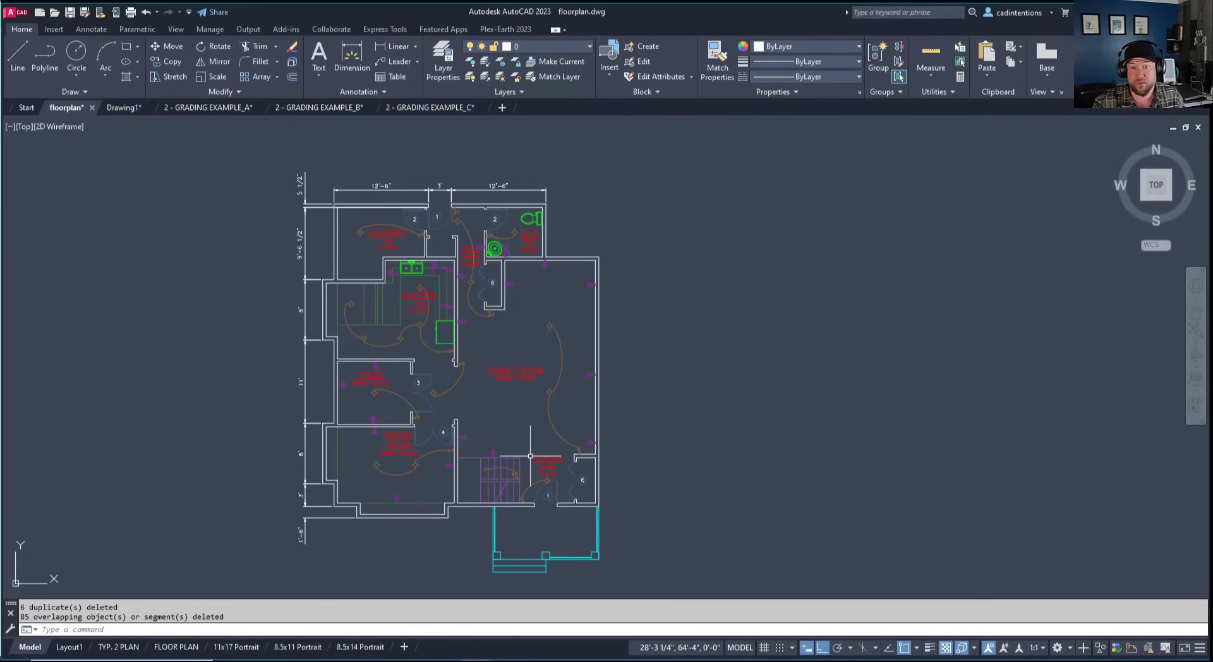
pyautogui.moveTo(641, 342)
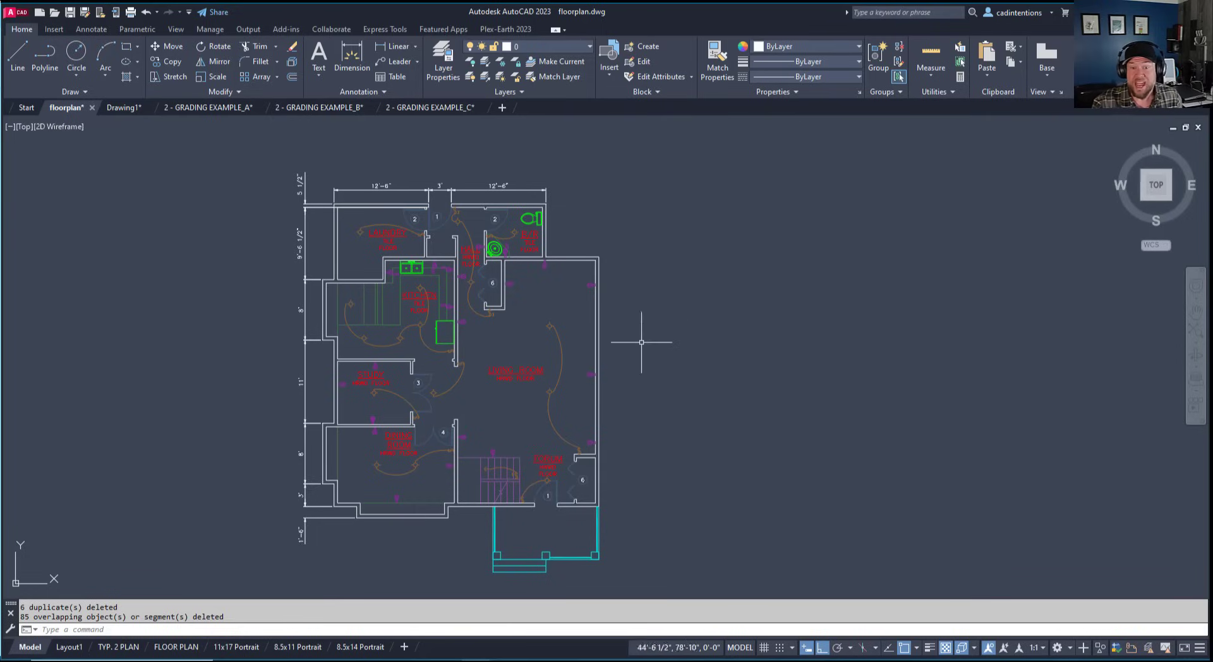
pyautogui.moveTo(582, 338)
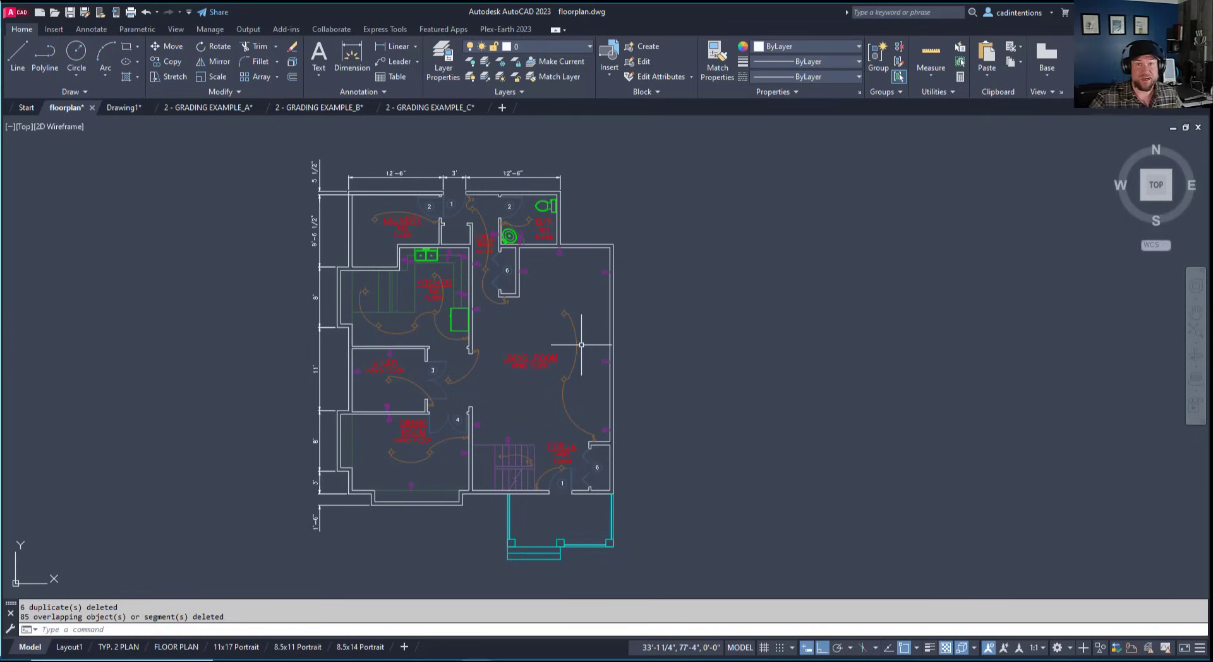
pyautogui.moveTo(592, 358)
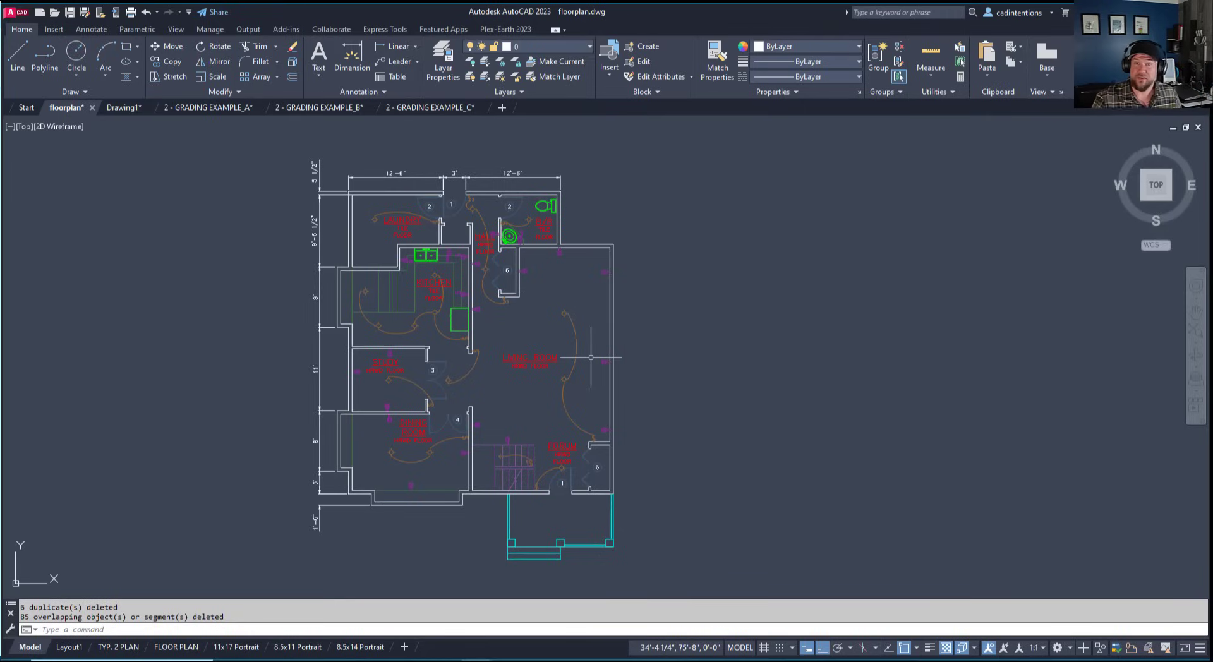
pyautogui.moveTo(591, 304)
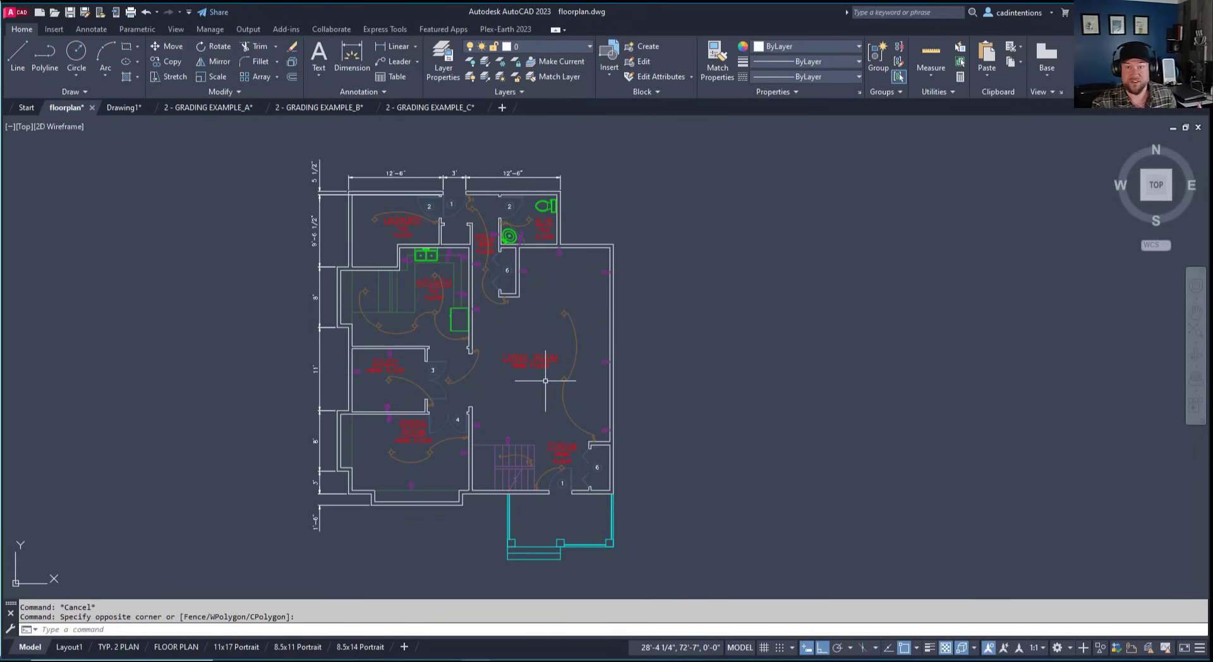
pyautogui.moveTo(475, 365)
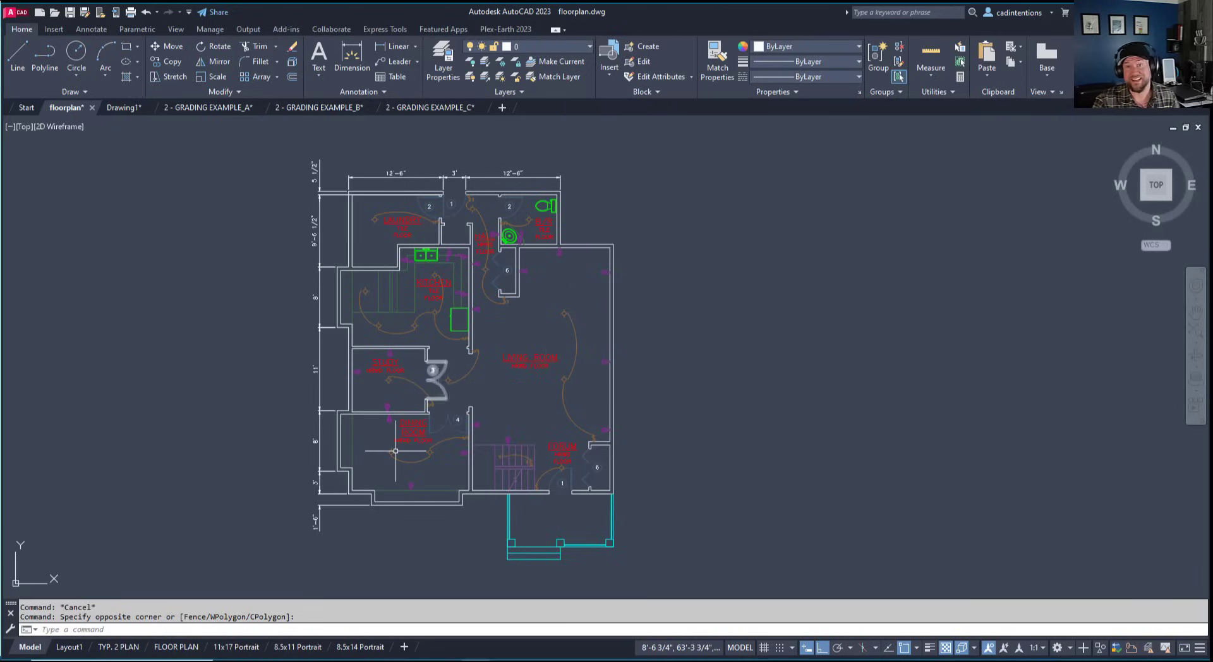
pyautogui.moveTo(585, 393)
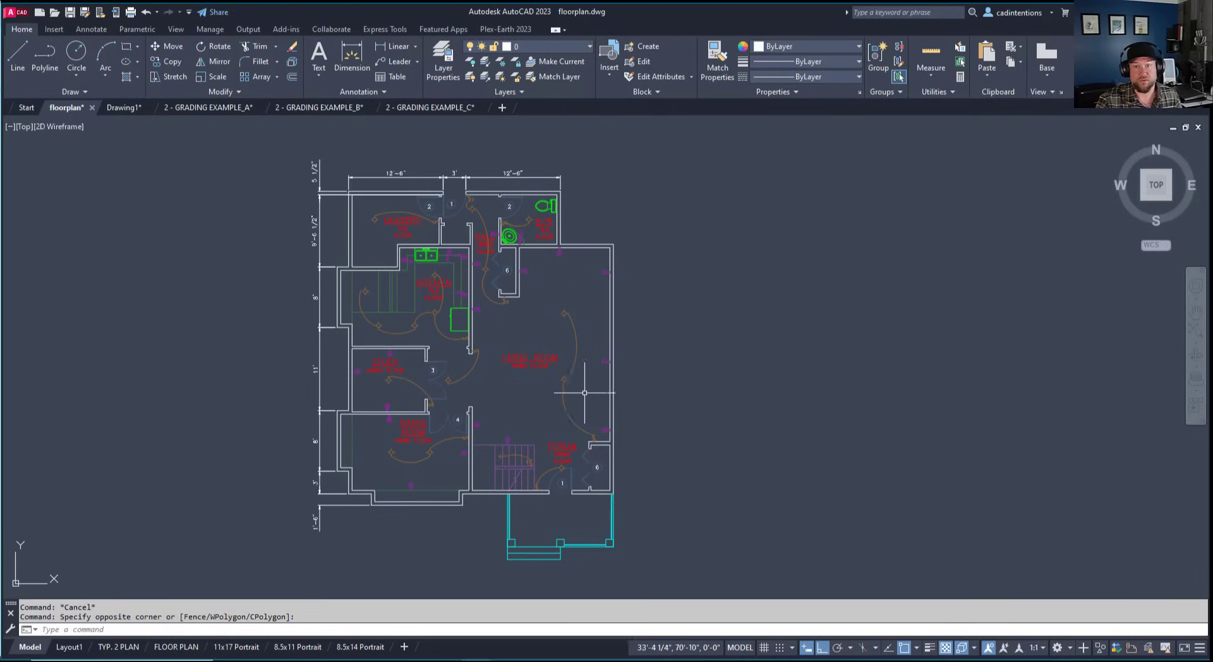
pyautogui.moveTo(742, 330)
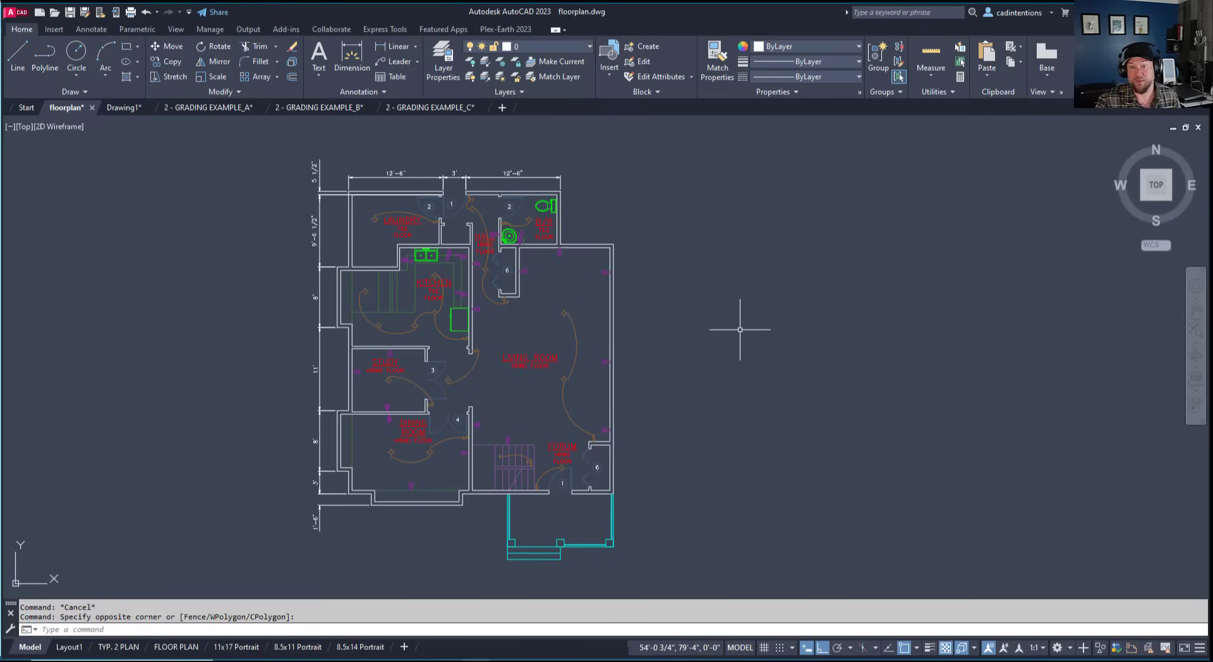
pyautogui.moveTo(722, 338)
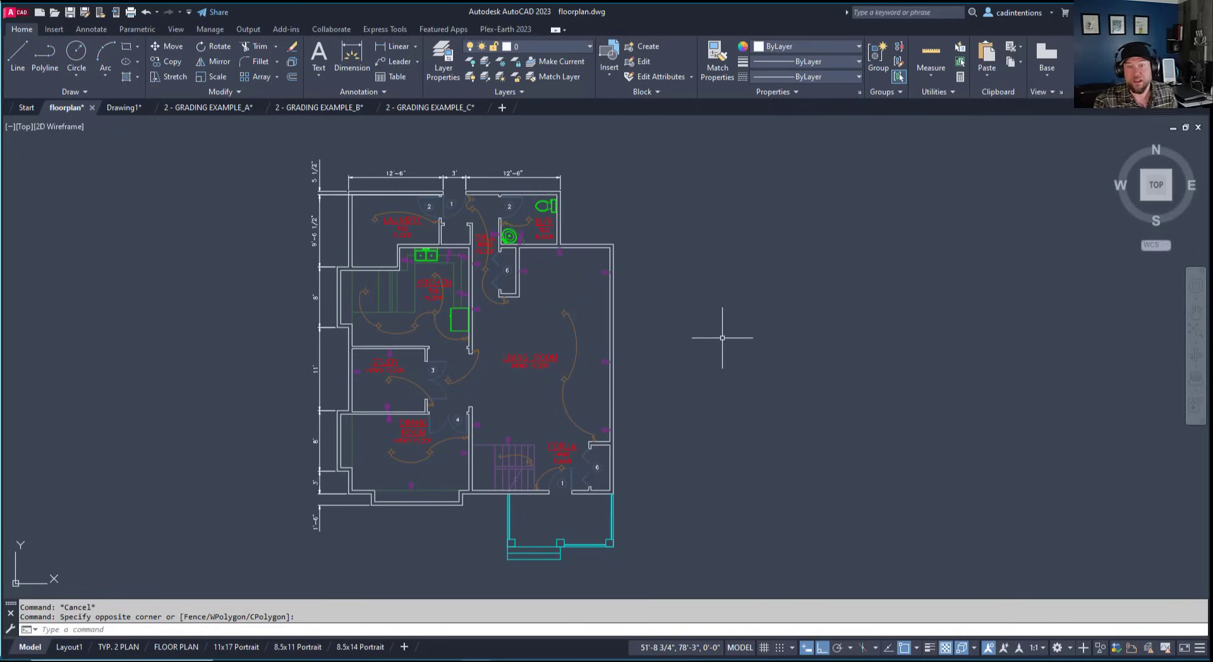
pyautogui.moveTo(811, 389)
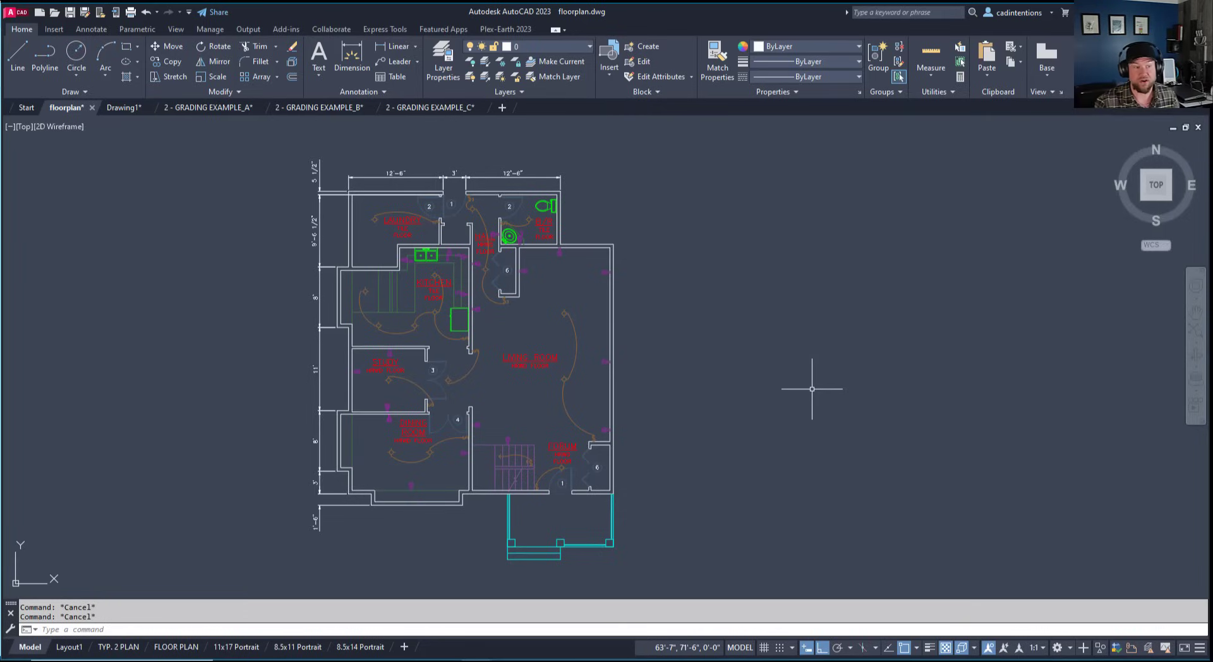
pyautogui.write('whip')
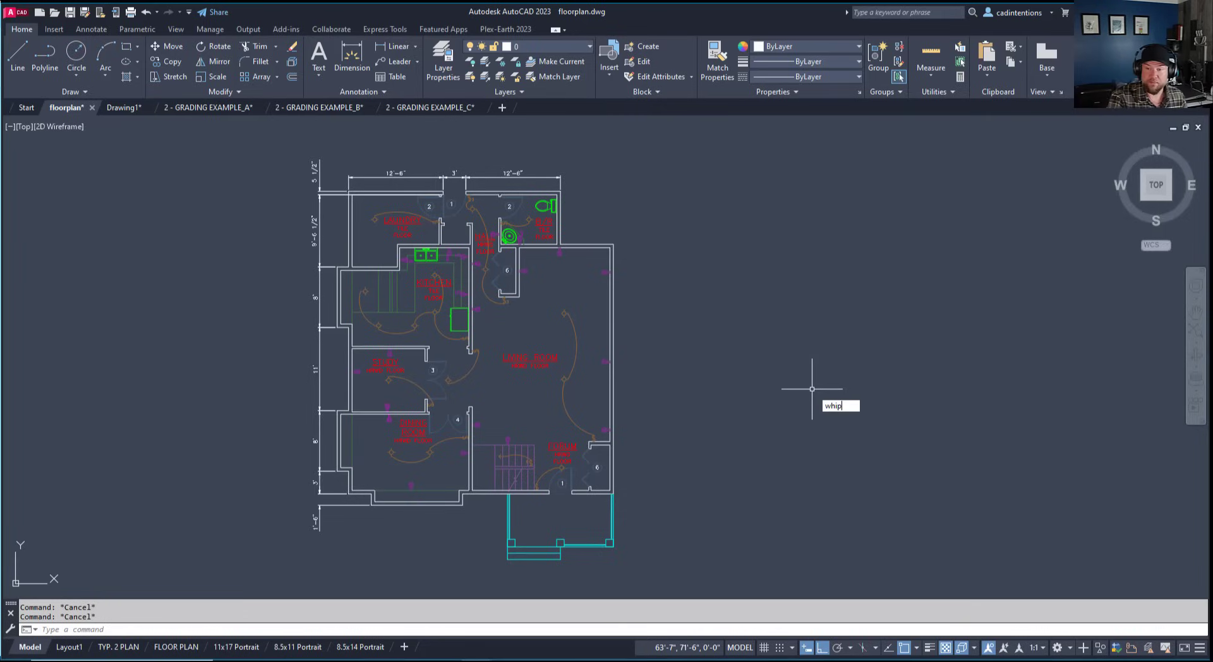
# Check WHIPTHREAD at the command line, keeping its current value of 3
pyautogui.write('thre')
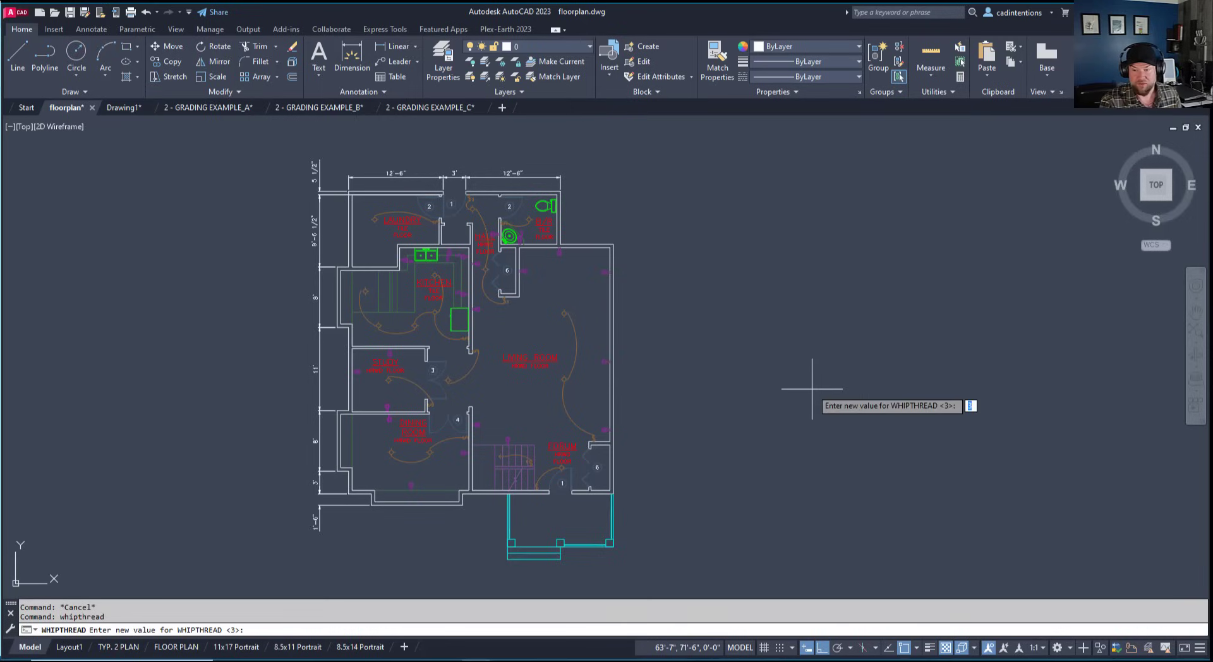
pyautogui.moveTo(741, 441)
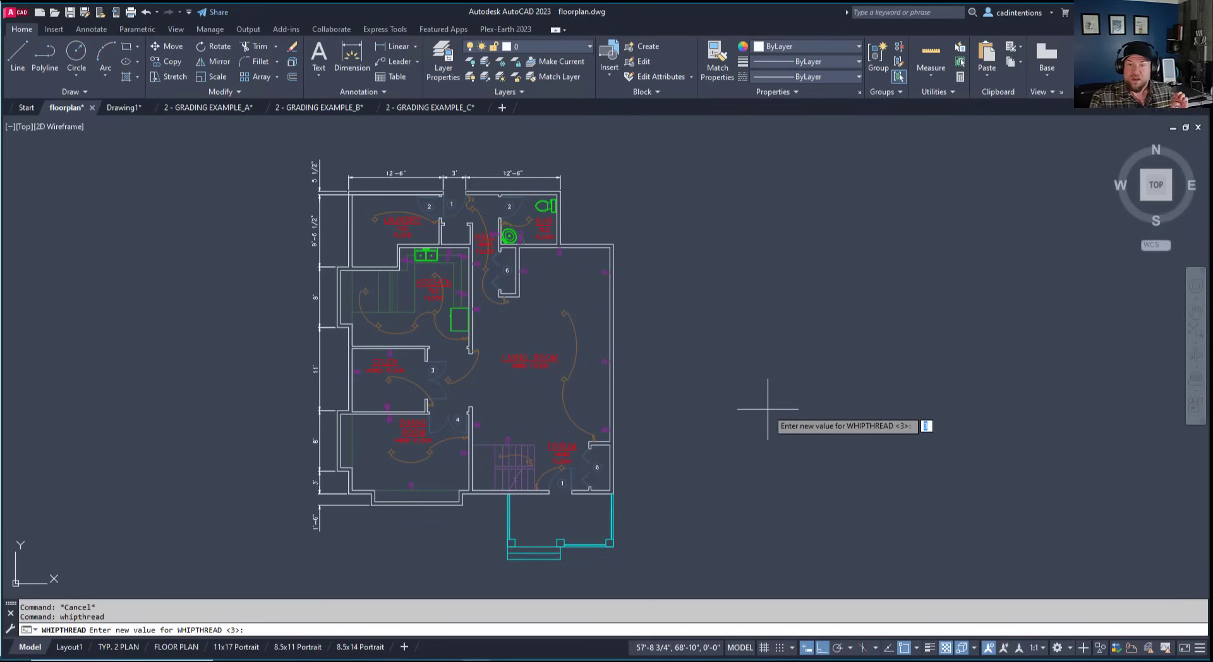
pyautogui.moveTo(87, 217)
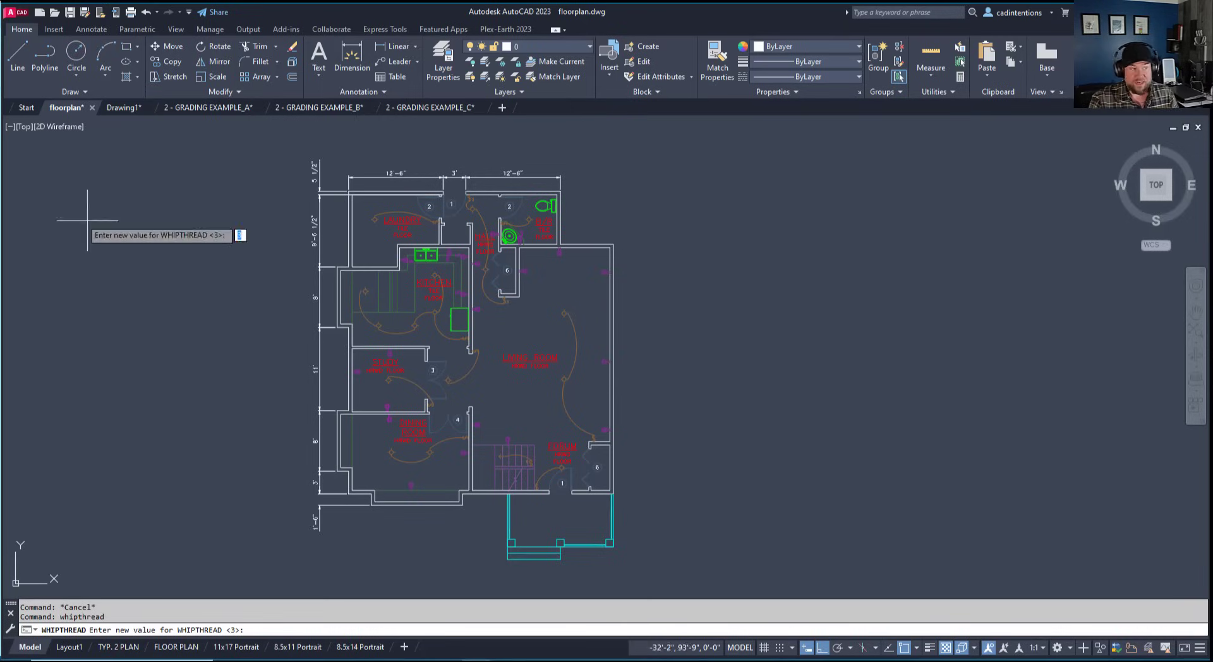
pyautogui.moveTo(83, 215)
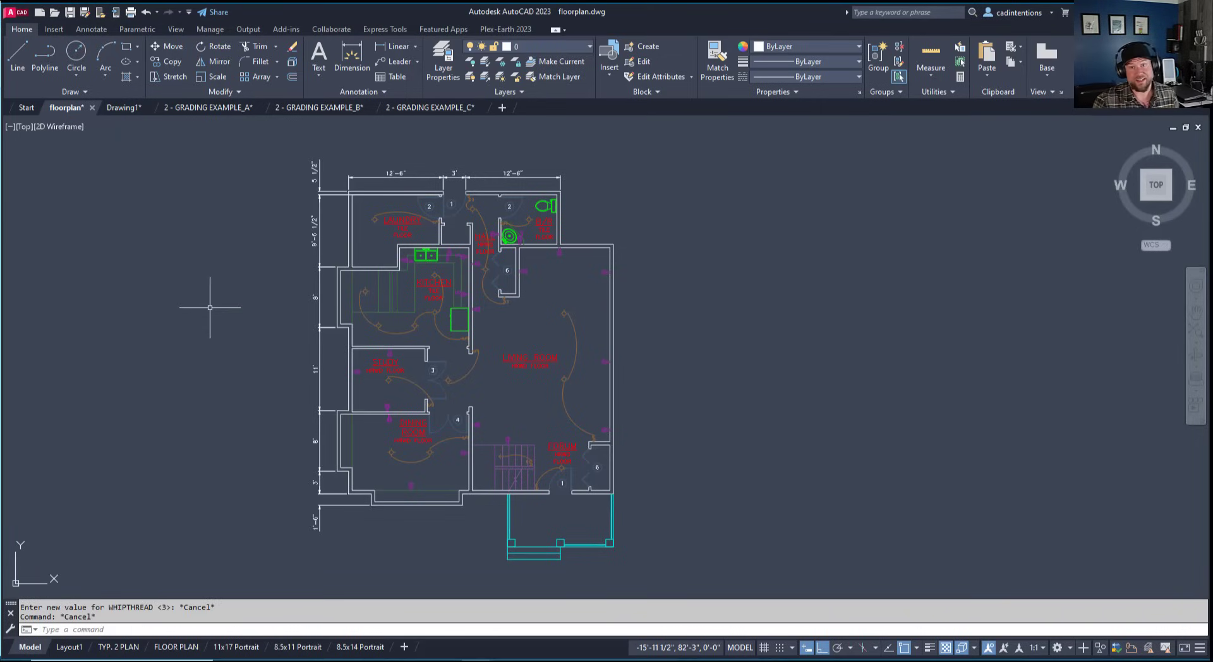
# Switch to the 2 - GRADING EXAMPLE_C drawing
pyautogui.click(430, 106)
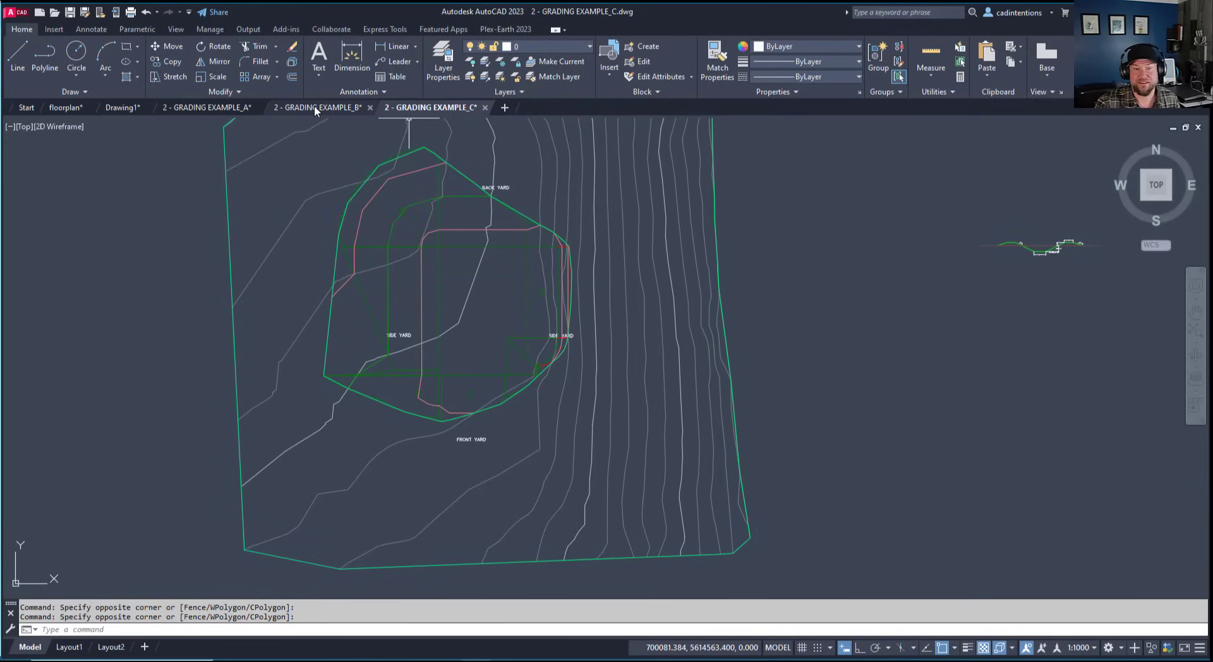
pyautogui.moveTo(317, 107)
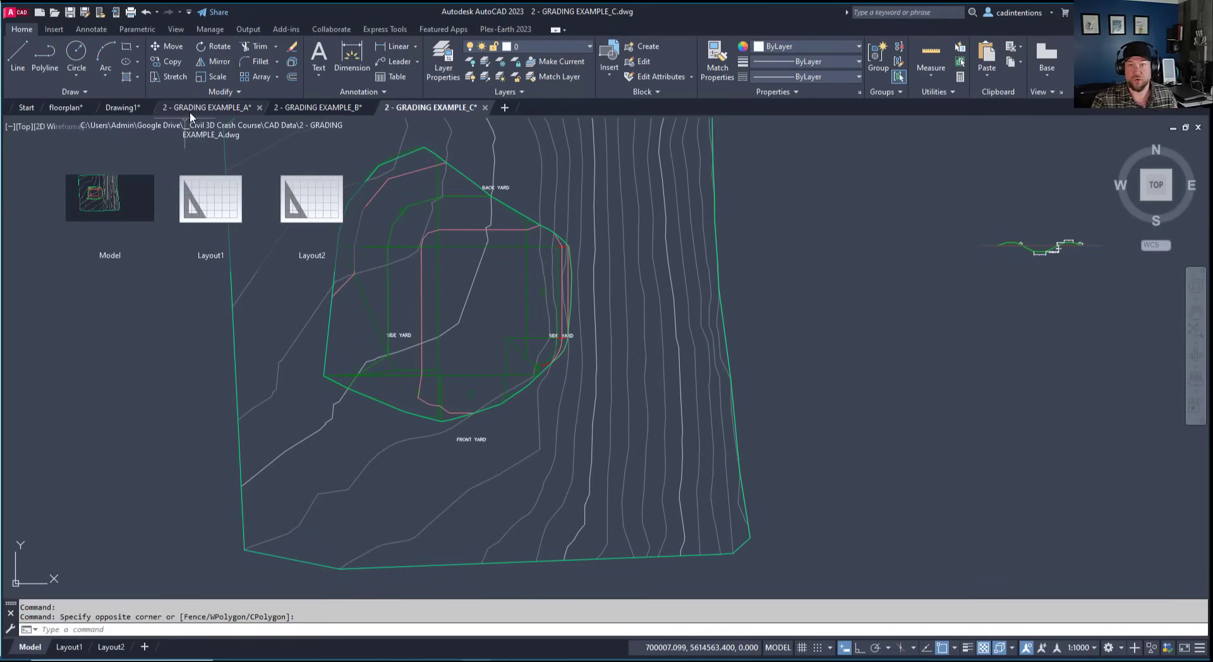
pyautogui.moveTo(116, 151)
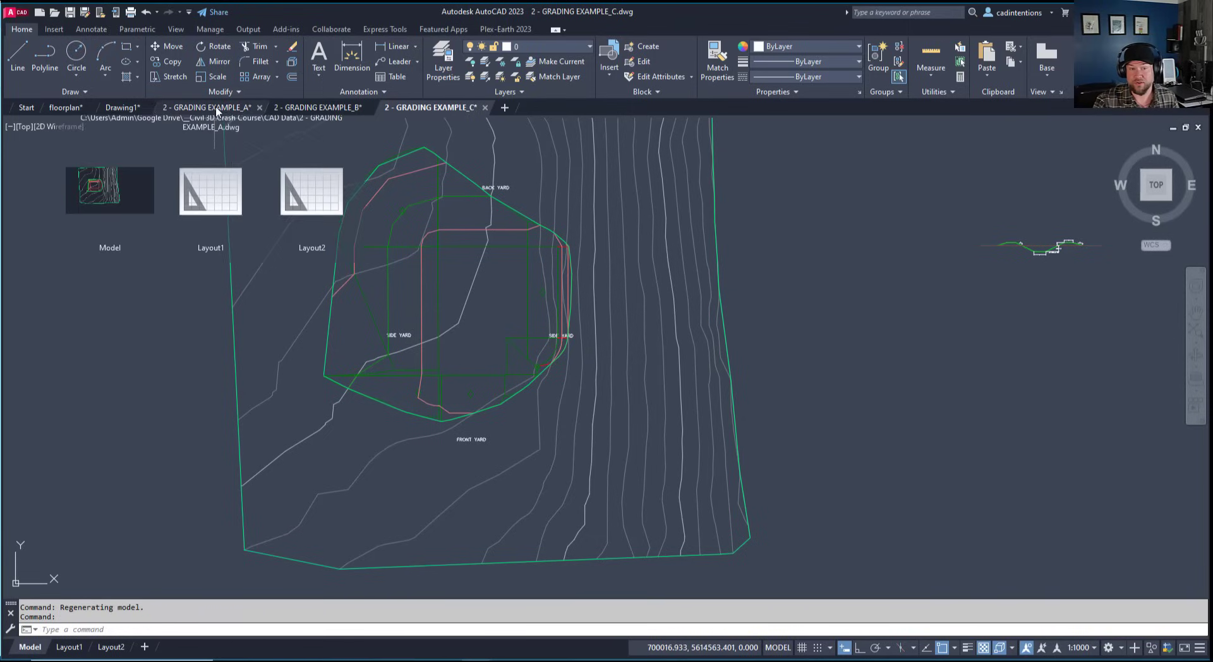
pyautogui.moveTo(210, 197)
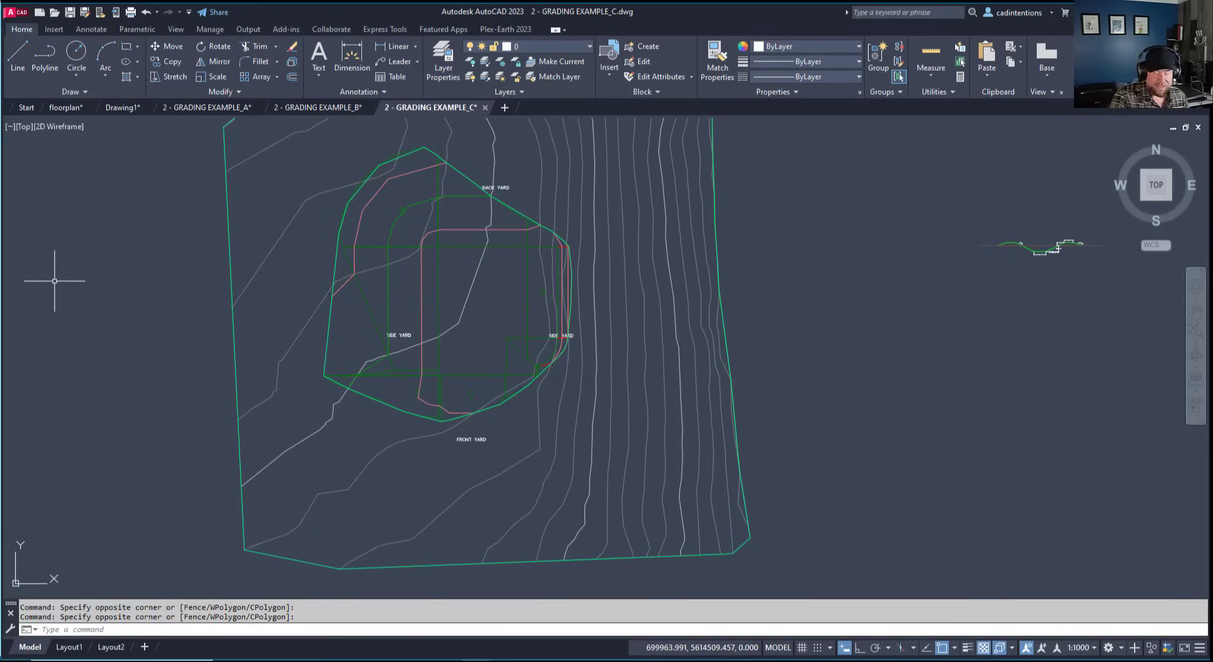
pyautogui.moveTo(54, 281)
pyautogui.write('FILETABPREVIEW')
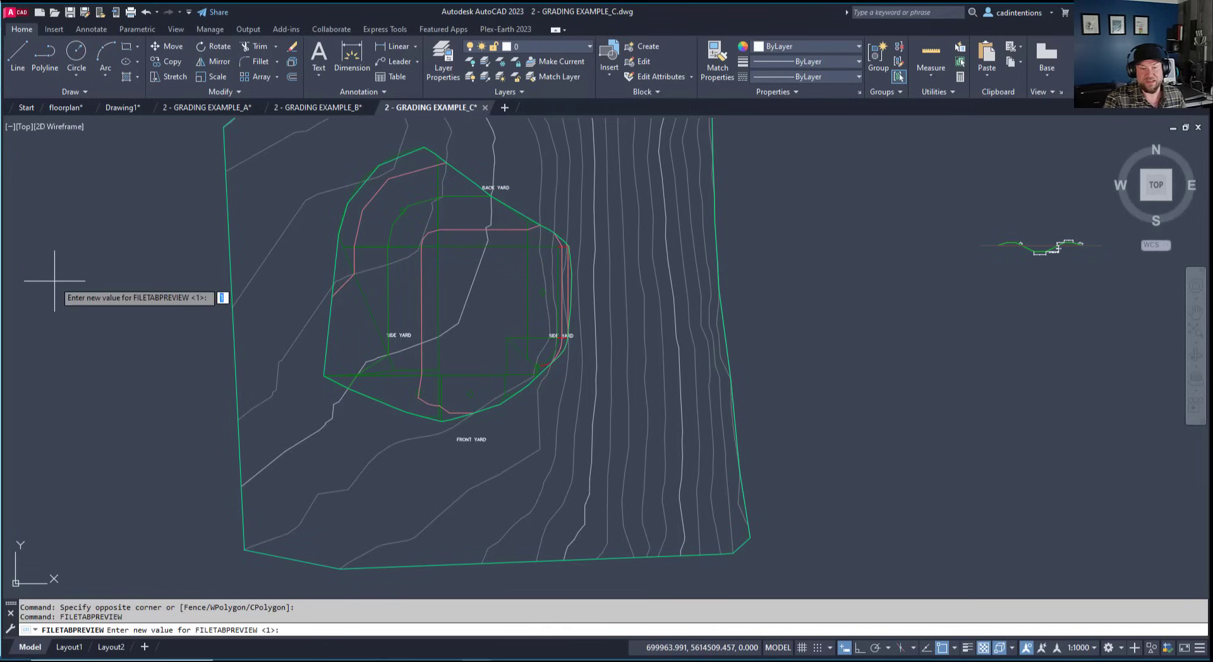
pyautogui.moveTo(86, 302)
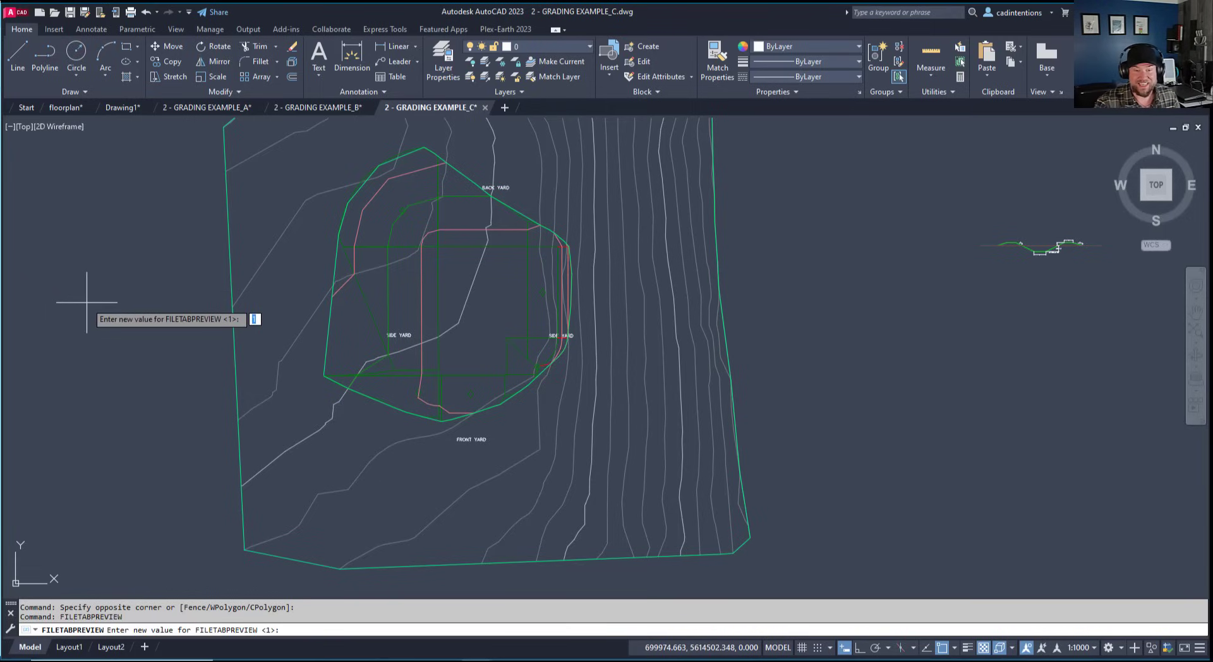
# Set FILETABPREVIEW to 0 and confirm file tabs show no previews
pyautogui.write('0')
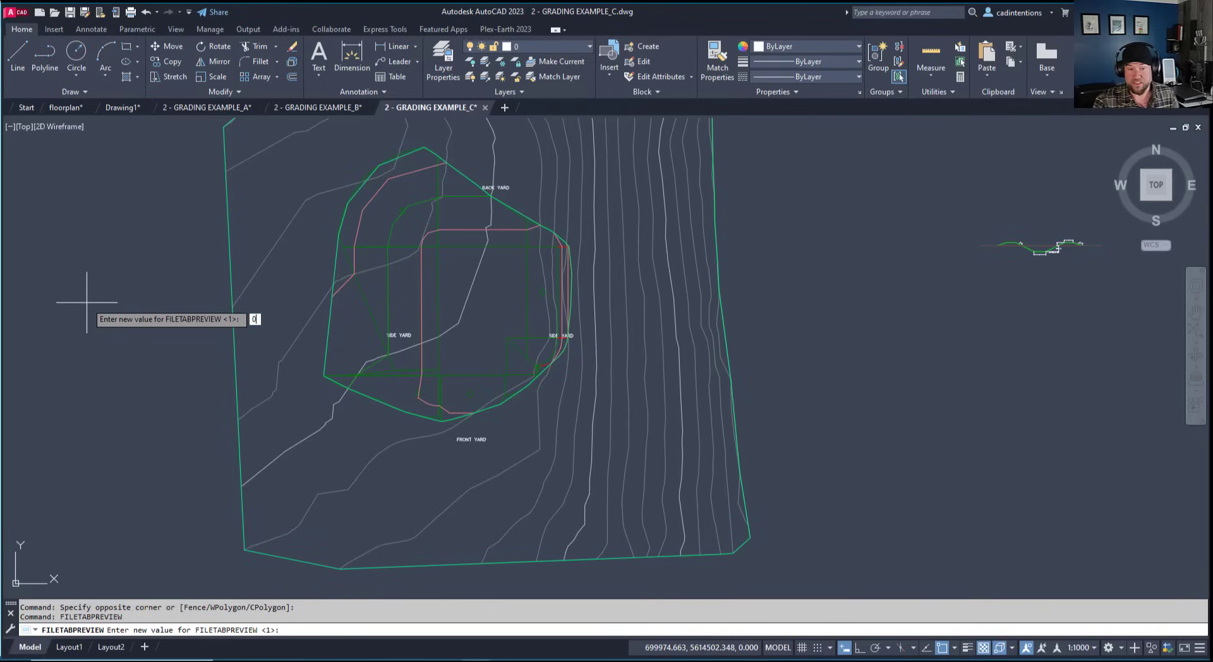
pyautogui.press('Escape')
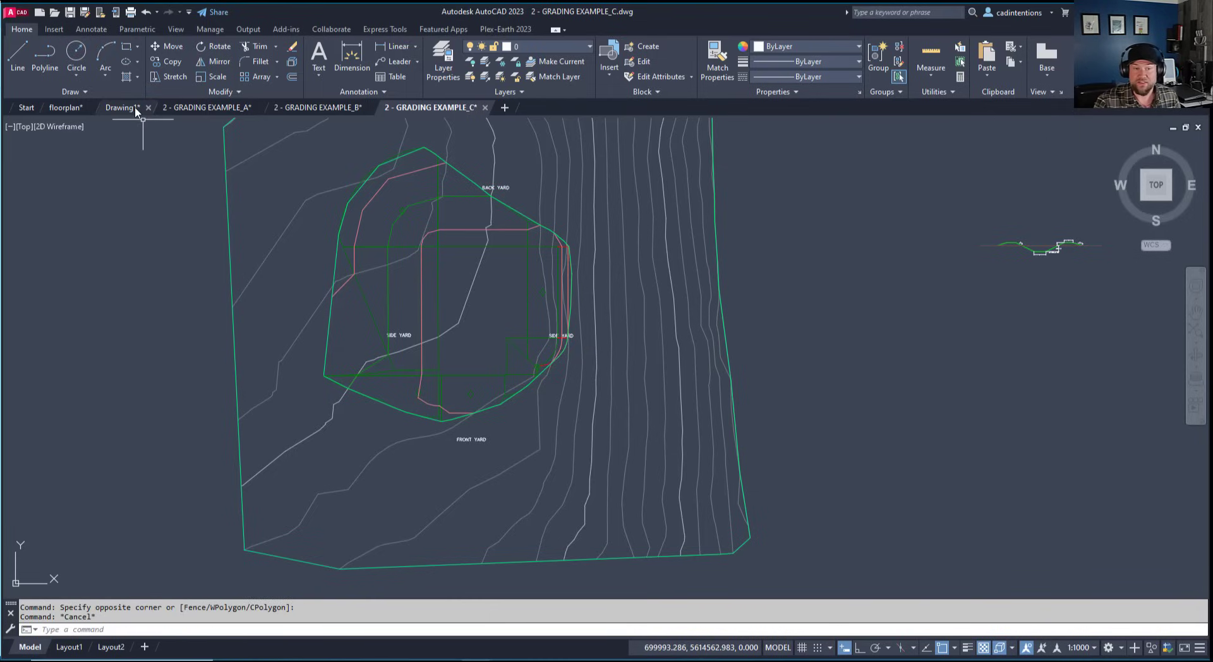
pyautogui.click(120, 107)
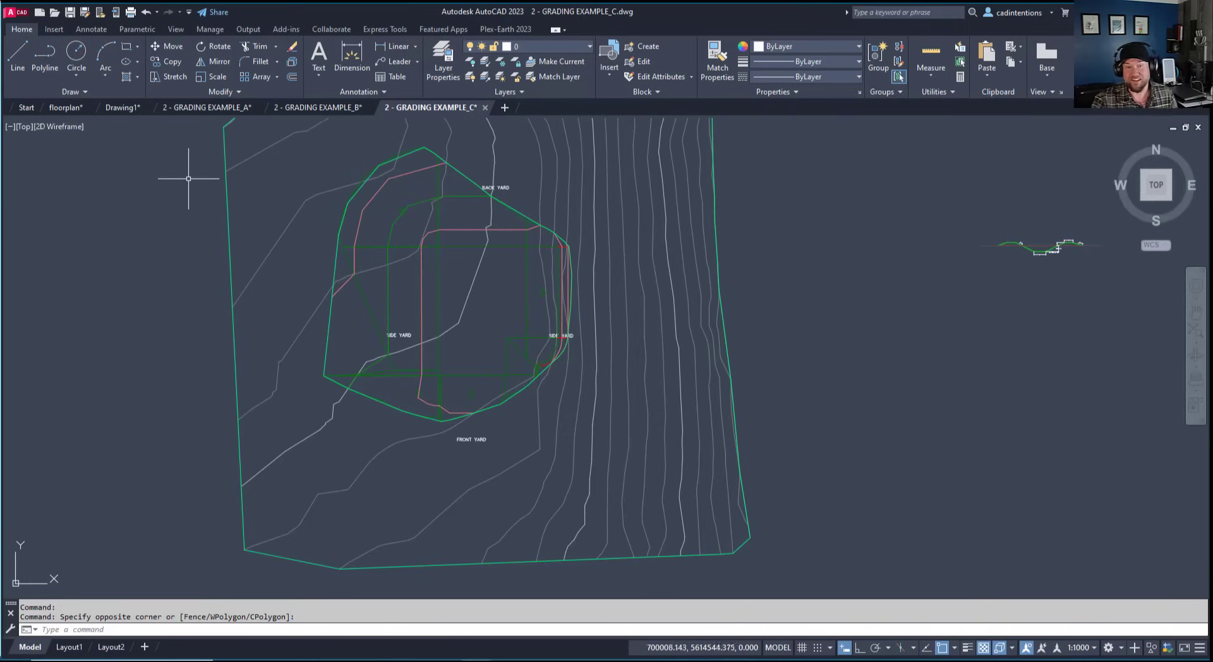
pyautogui.moveTo(188, 174)
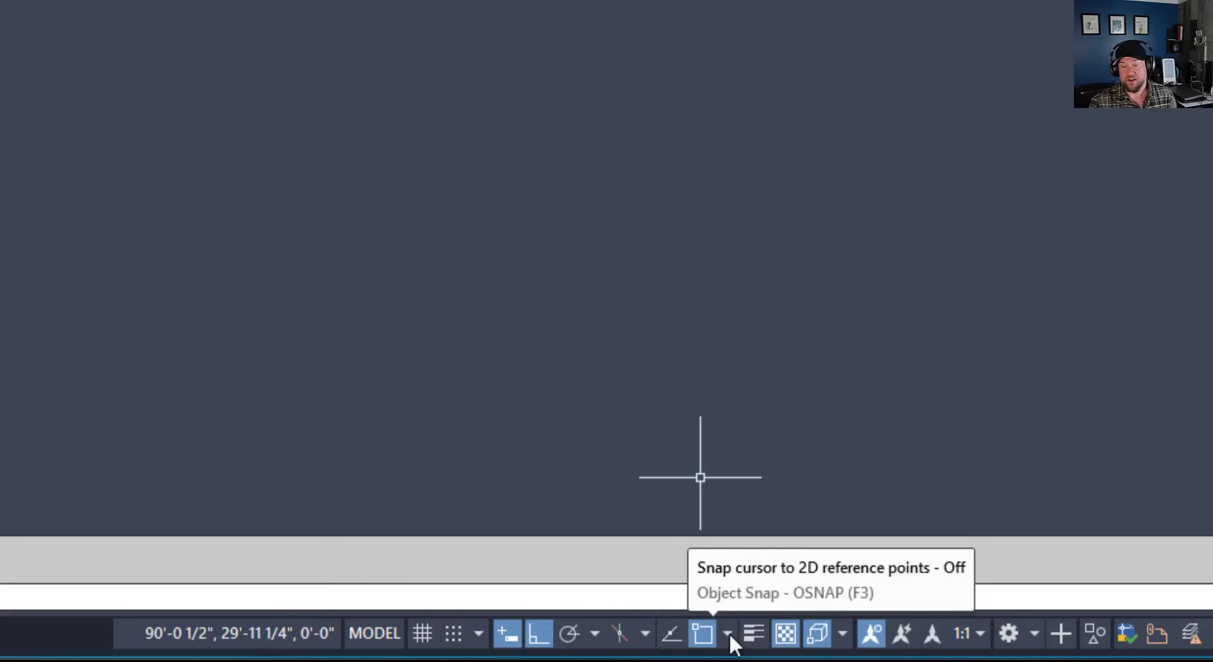
pyautogui.moveTo(727, 642)
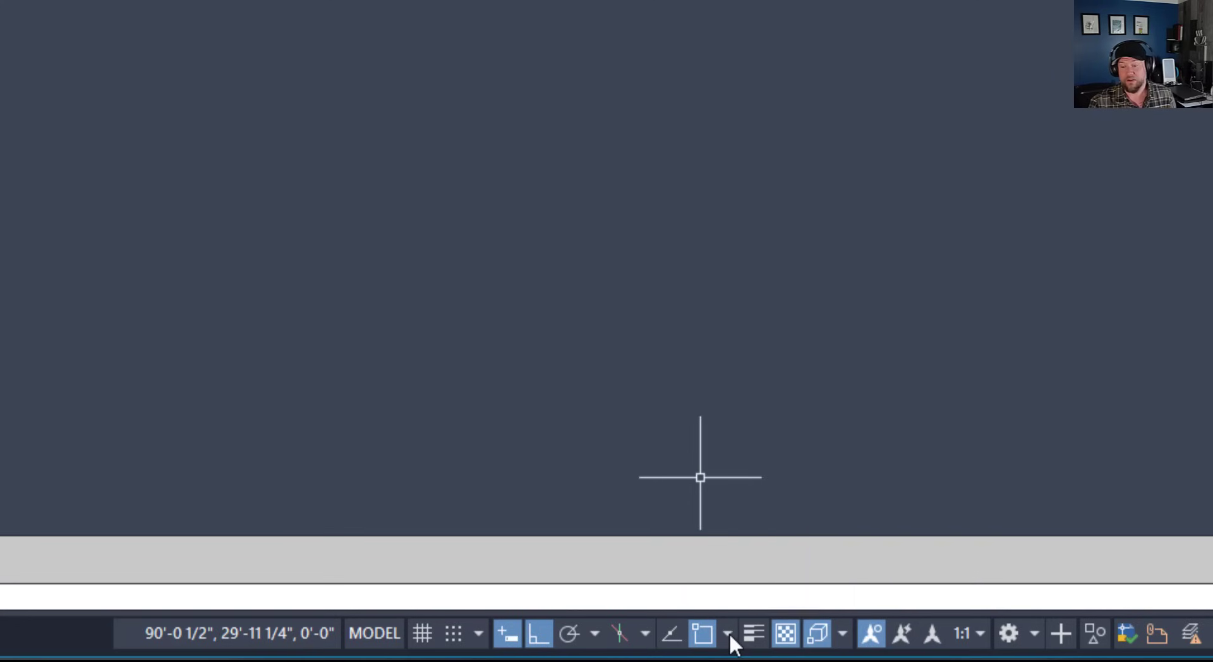
# Review the enabled object snaps: Endpoint, Midpoint, Center, Intersection, Extension
pyautogui.click(726, 632)
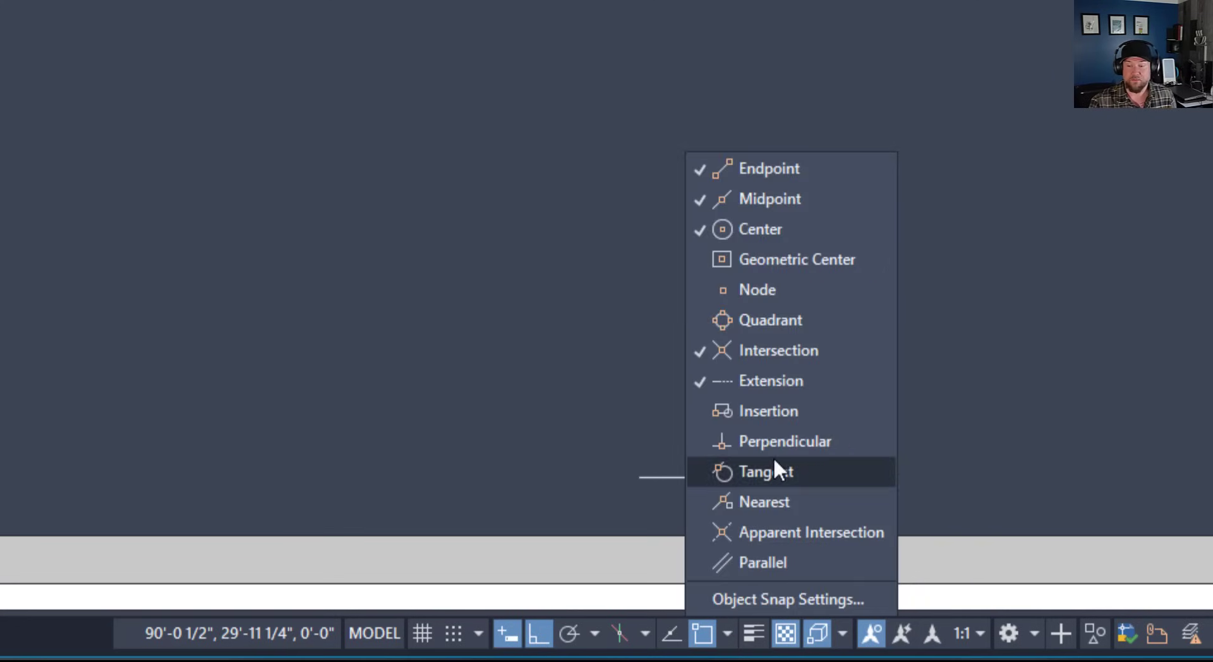
pyautogui.moveTo(758, 380)
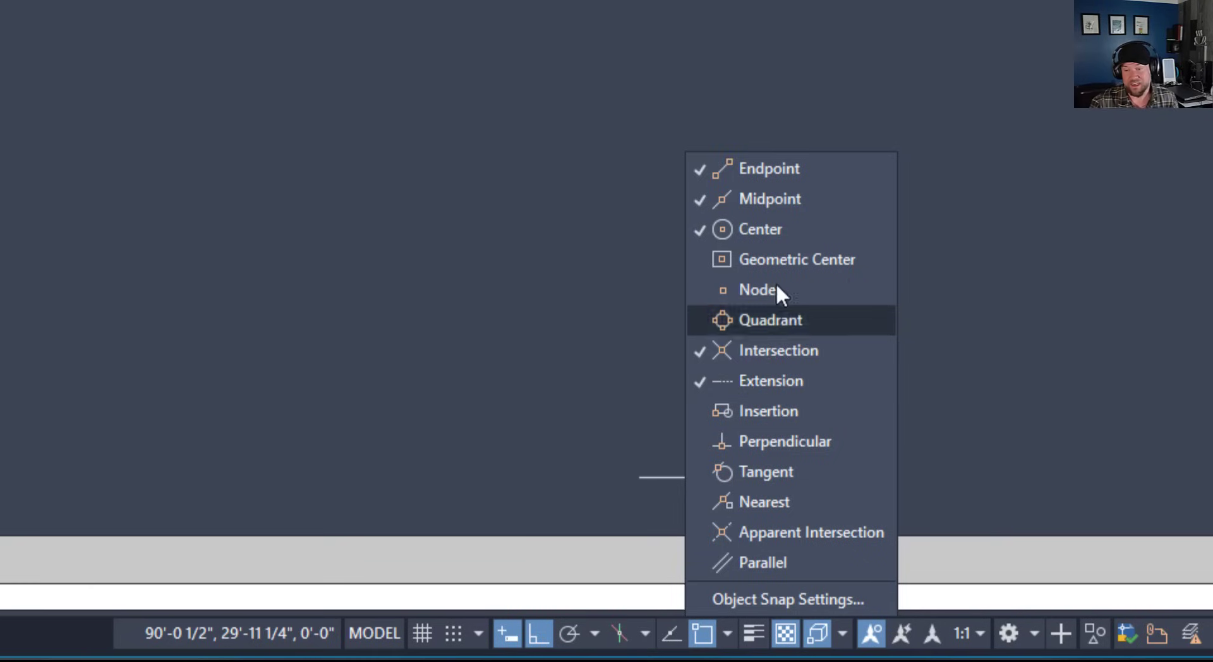
pyautogui.moveTo(778, 229)
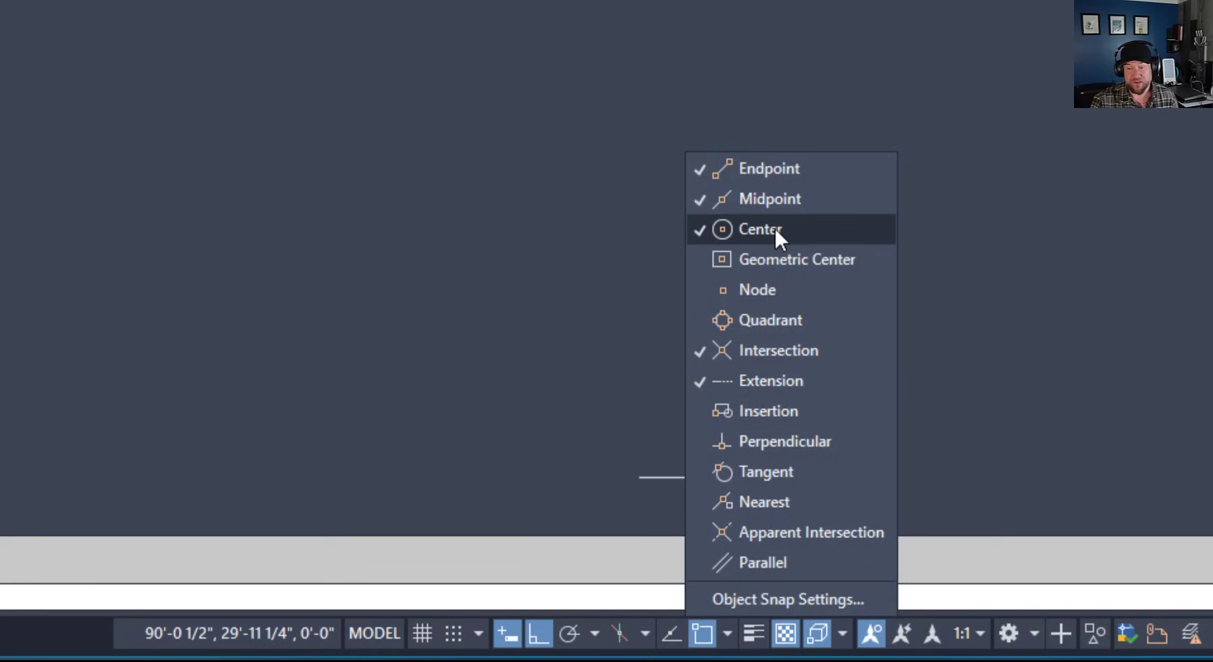
pyautogui.moveTo(780, 350)
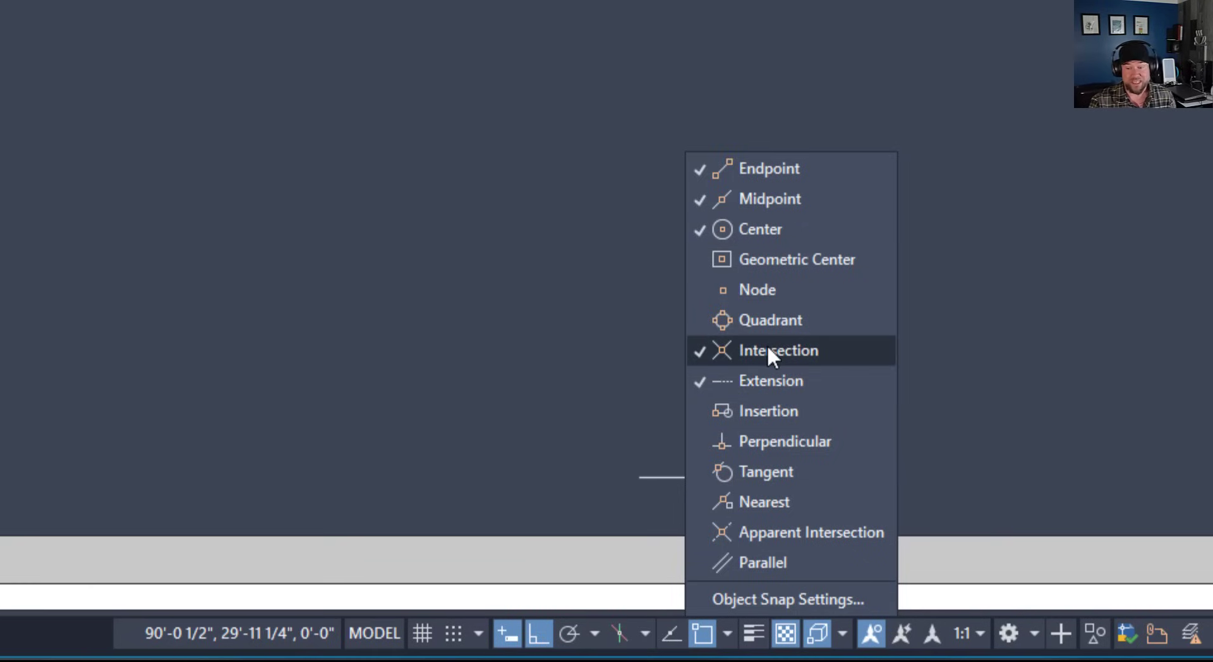
pyautogui.moveTo(805, 380)
pyautogui.write('PL')
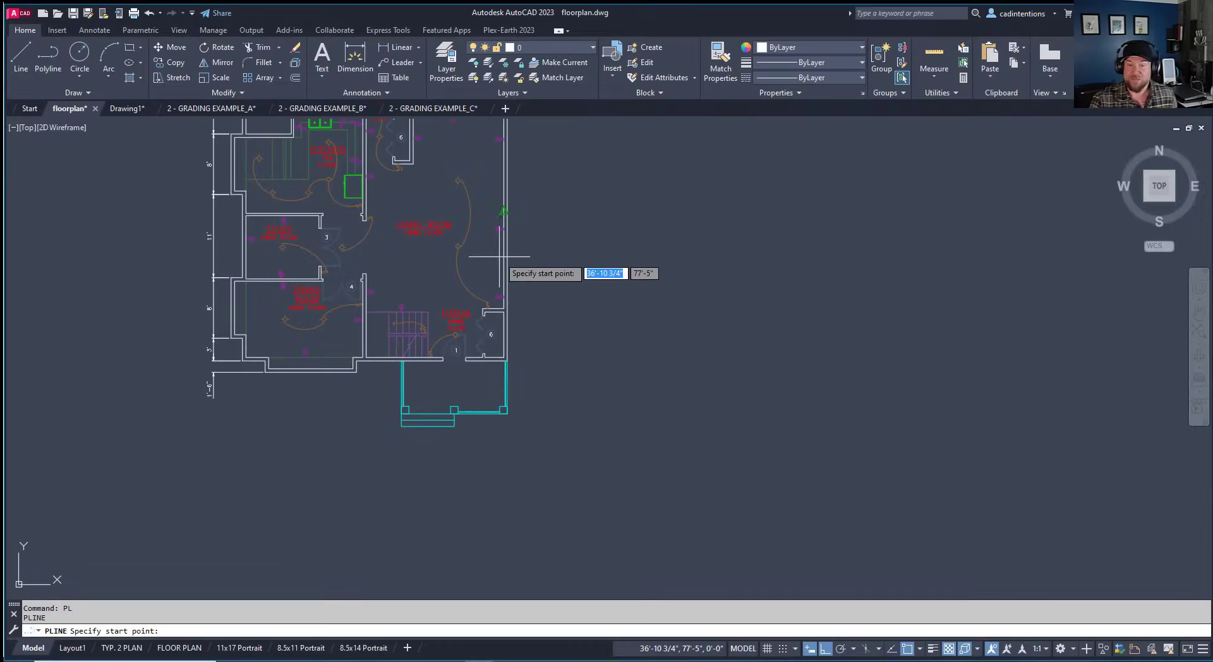
pyautogui.moveTo(501, 361)
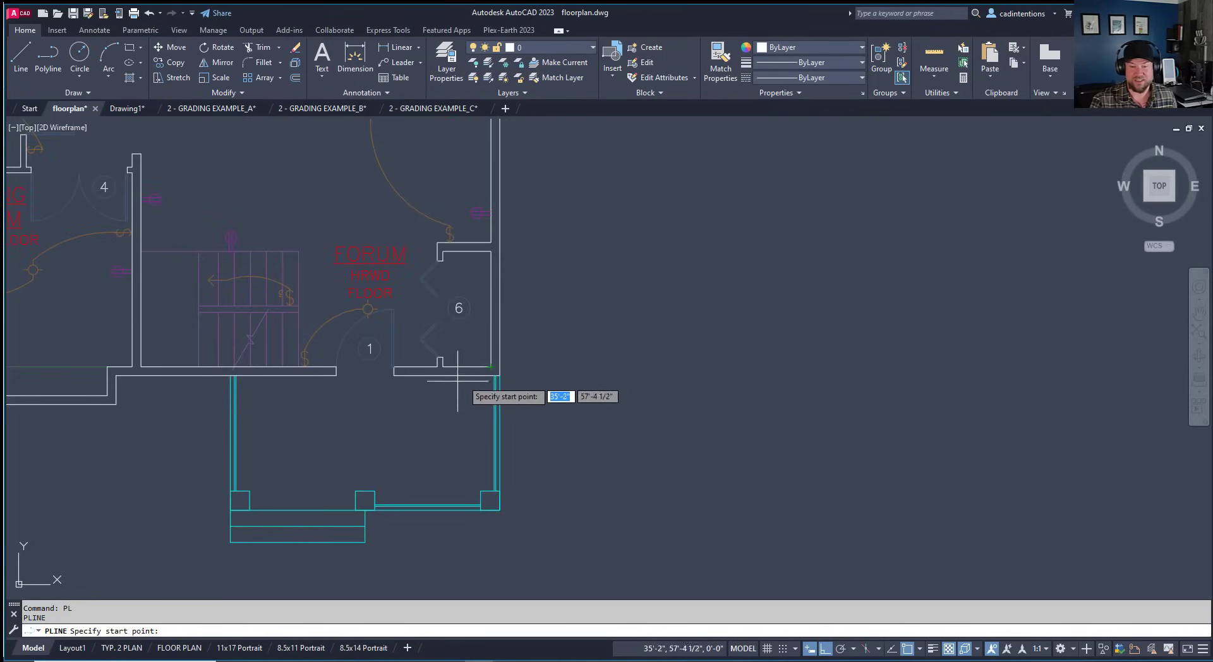
pyautogui.press('Escape')
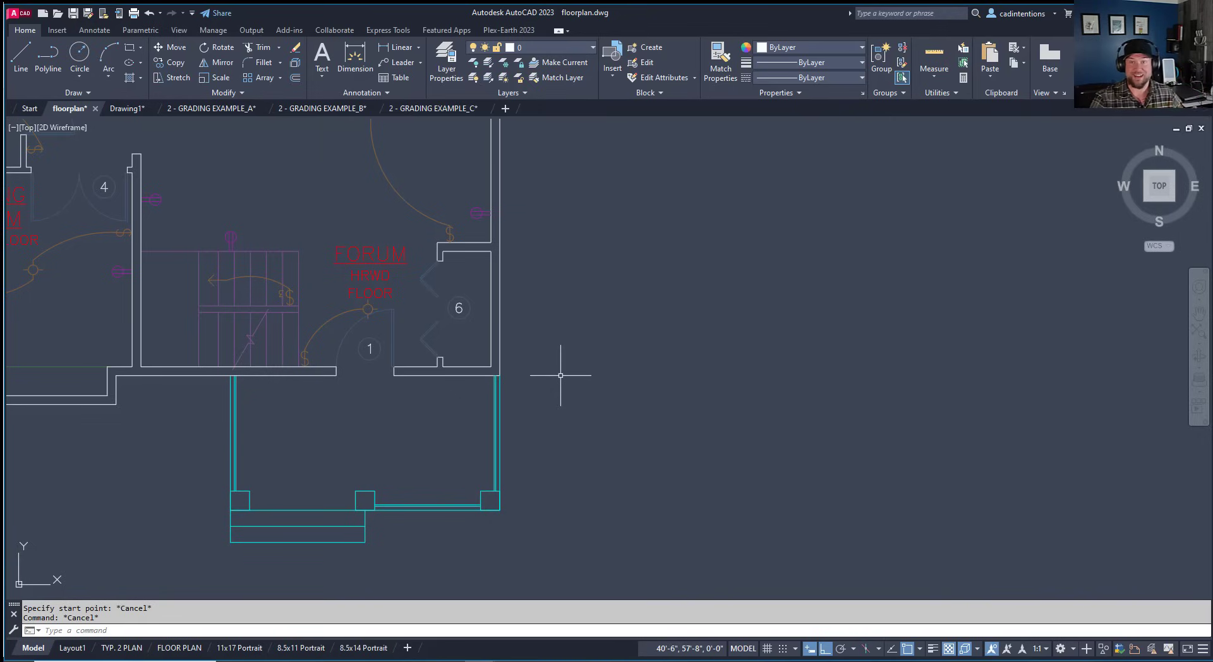
pyautogui.moveTo(563, 303)
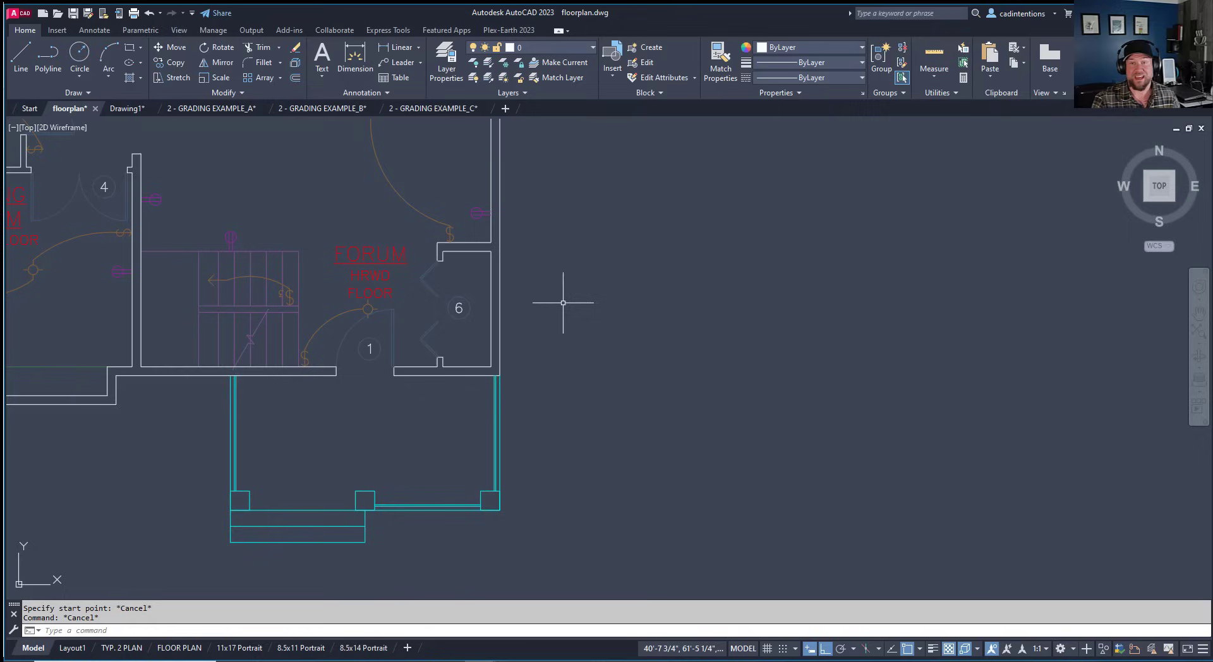
pyautogui.moveTo(627, 312)
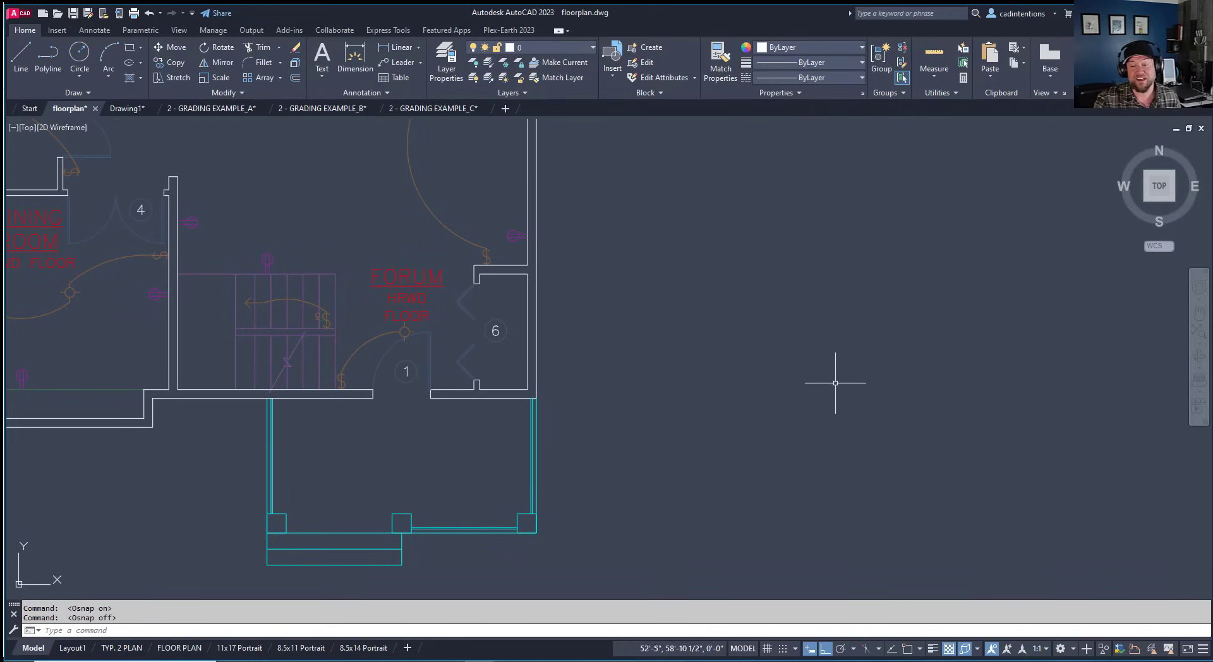
pyautogui.moveTo(914, 649)
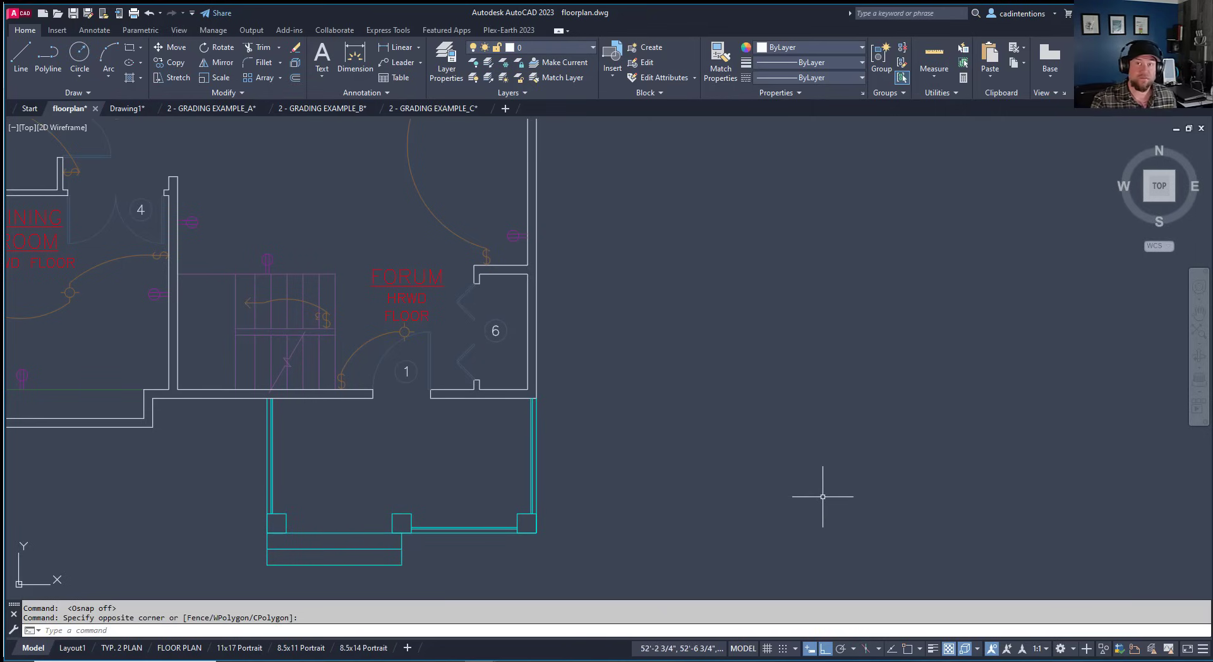
pyautogui.moveTo(929, 538)
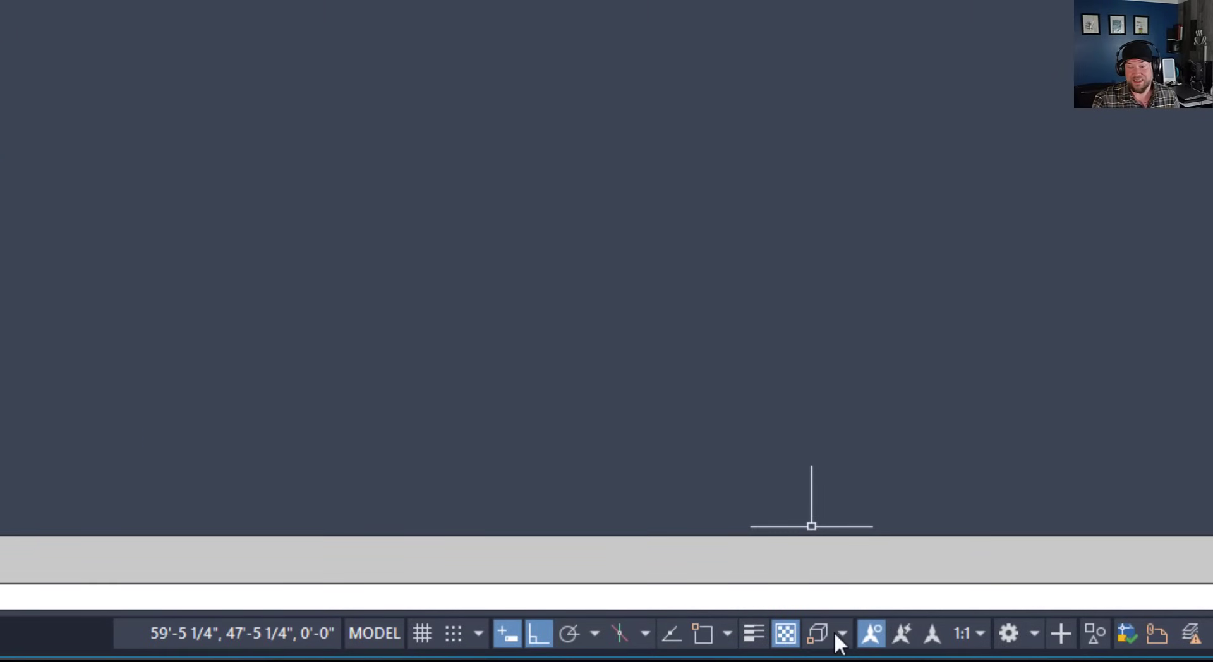
pyautogui.moveTo(817, 634)
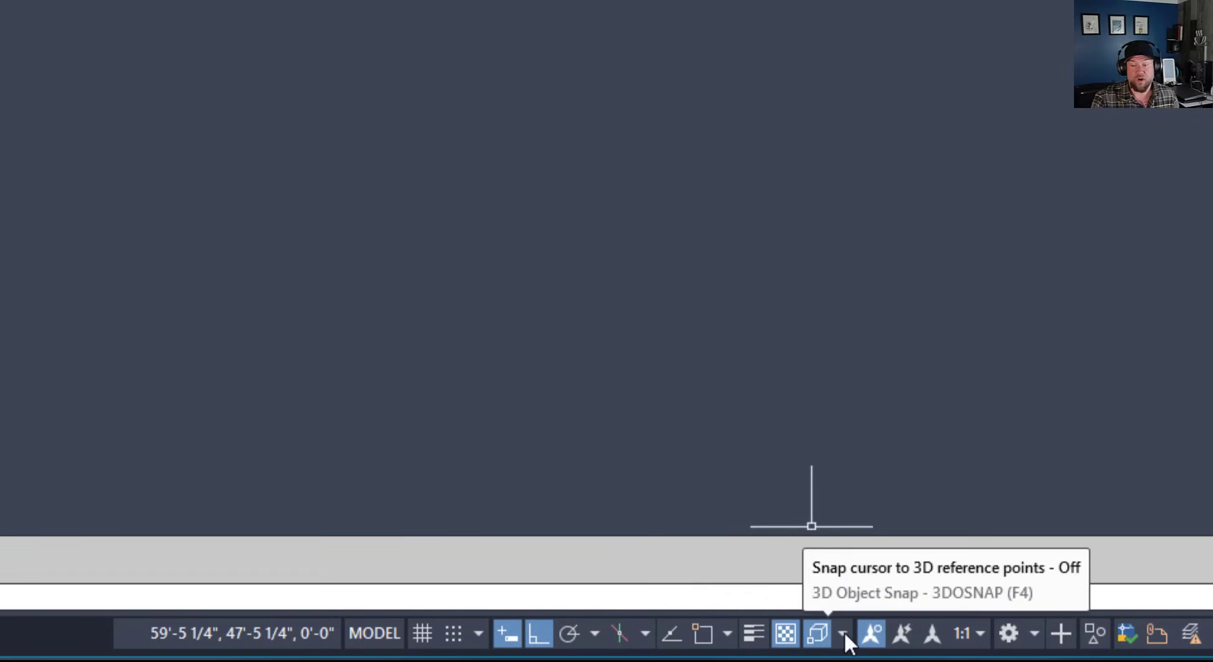
pyautogui.click(811, 527)
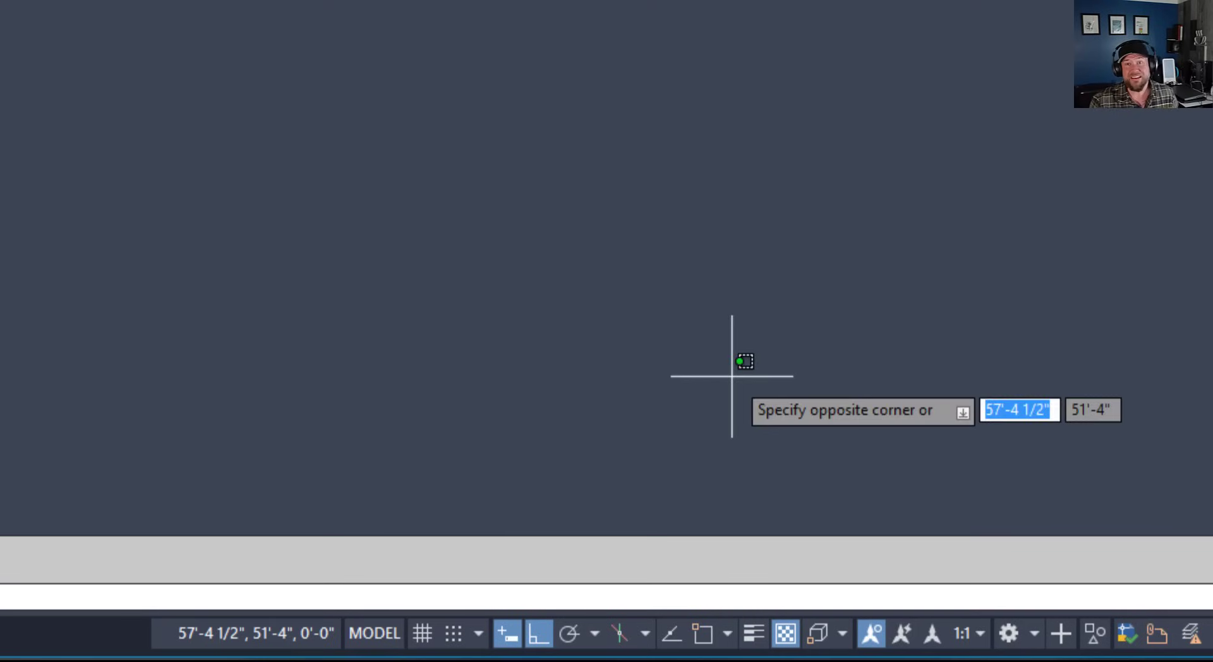